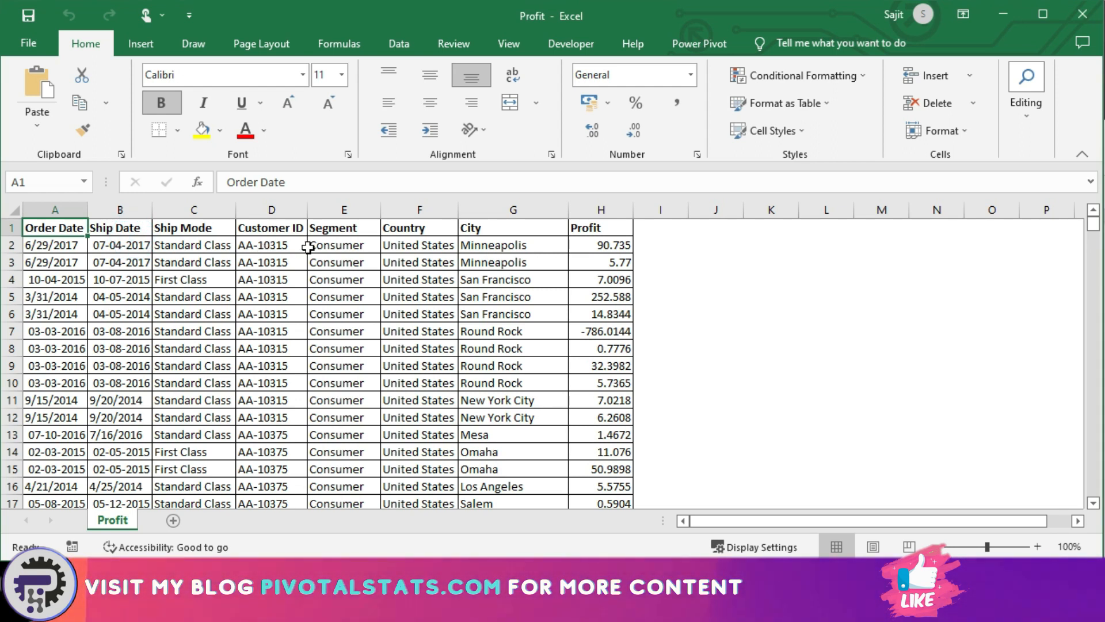
mouse_move(56, 293)
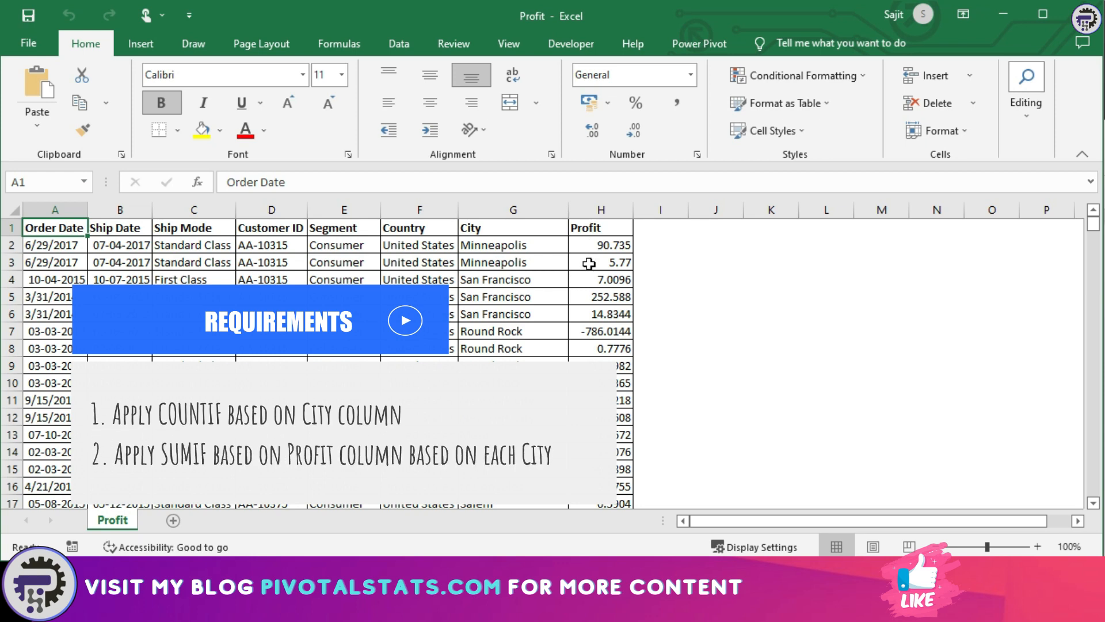
Review the City and Profit columns of the order data on the Profit sheet.
left_click(512, 208)
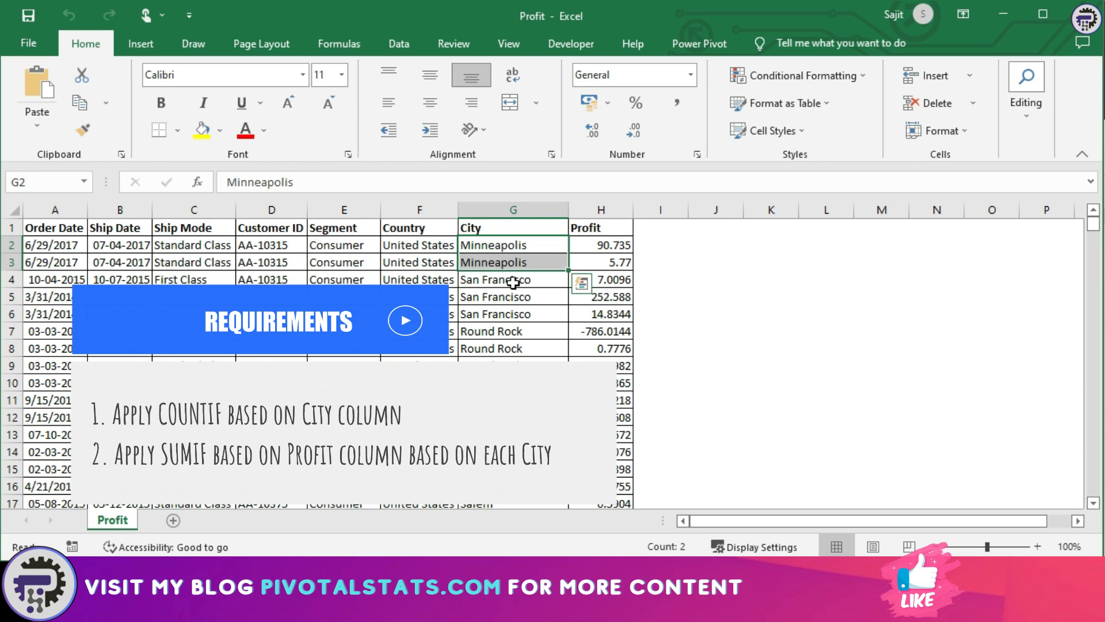
left_click(600, 210)
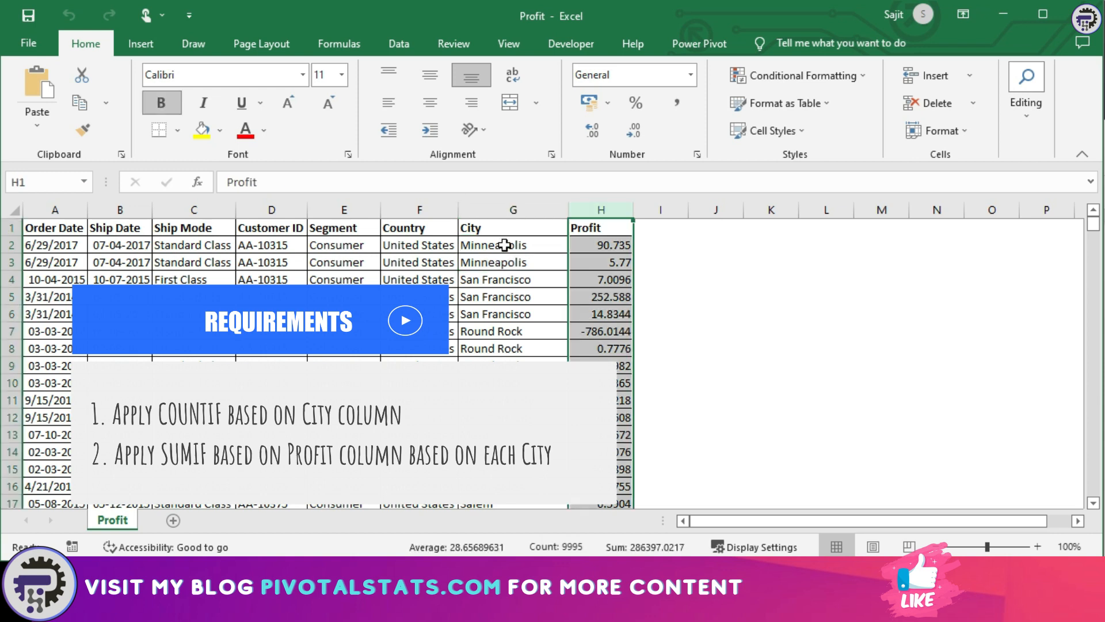
mouse_move(514, 260)
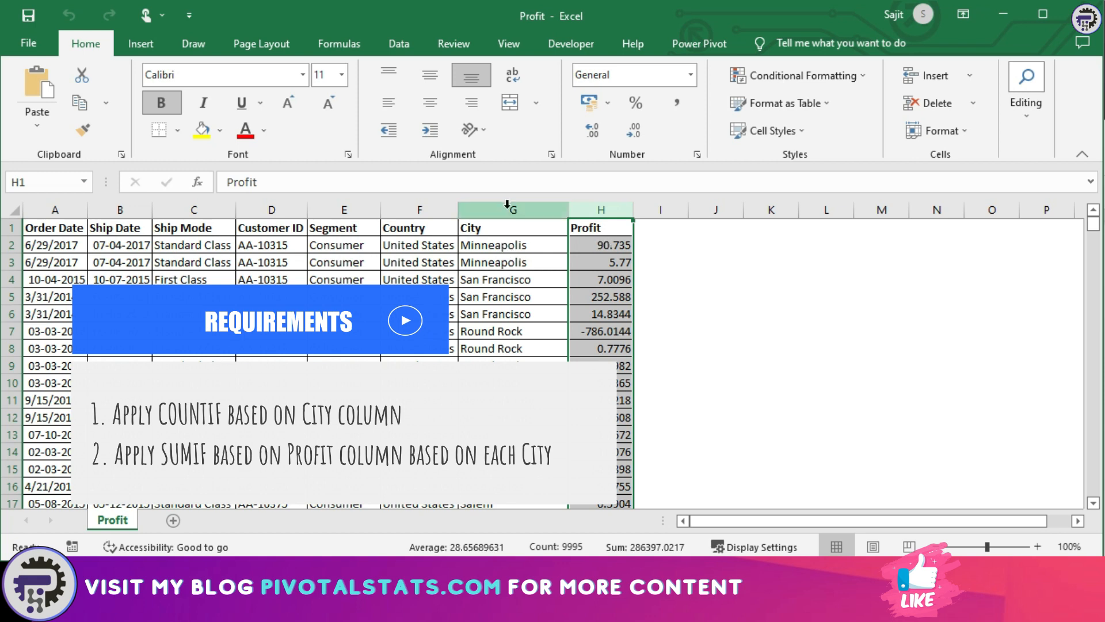
left_click(512, 210)
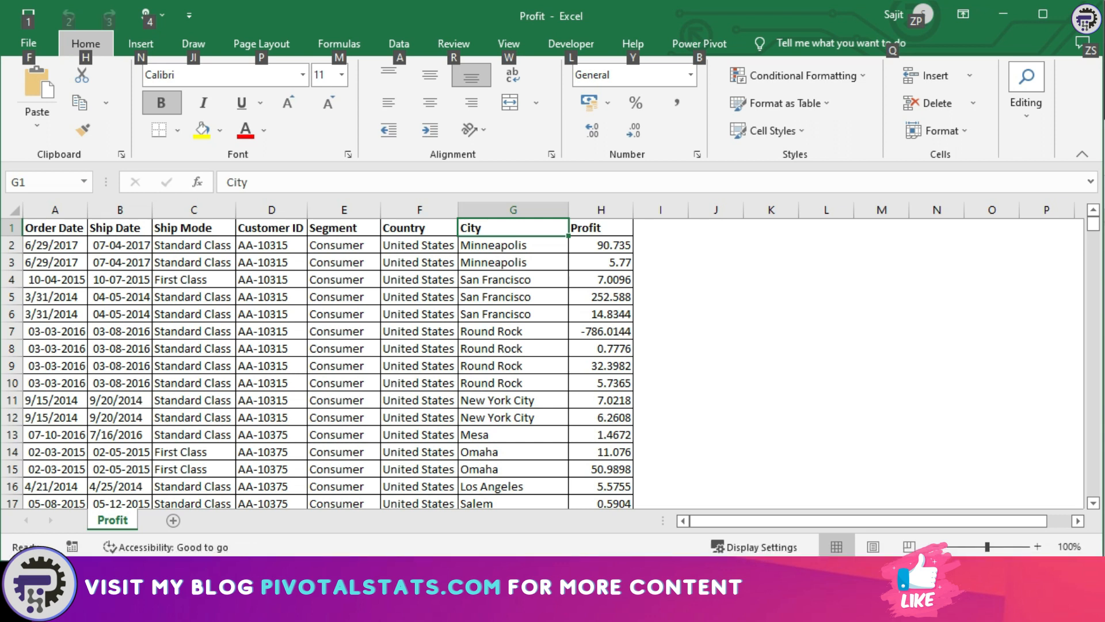
mouse_move(666, 353)
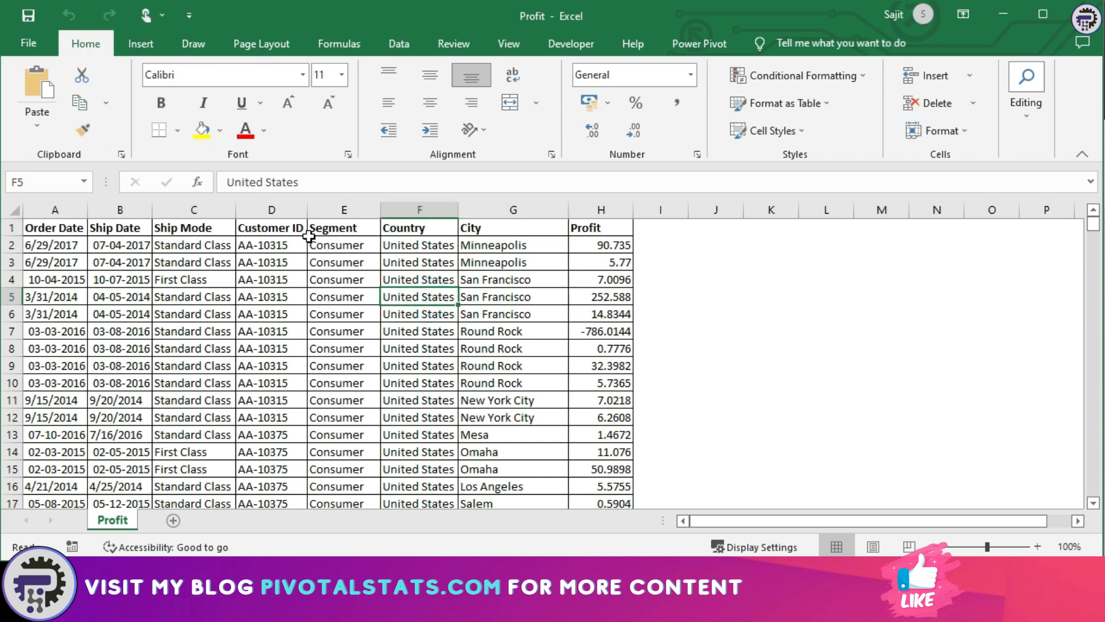
Convert the order data into a table via Insert > Table and name it ProfitTbl.
left_click(271, 227)
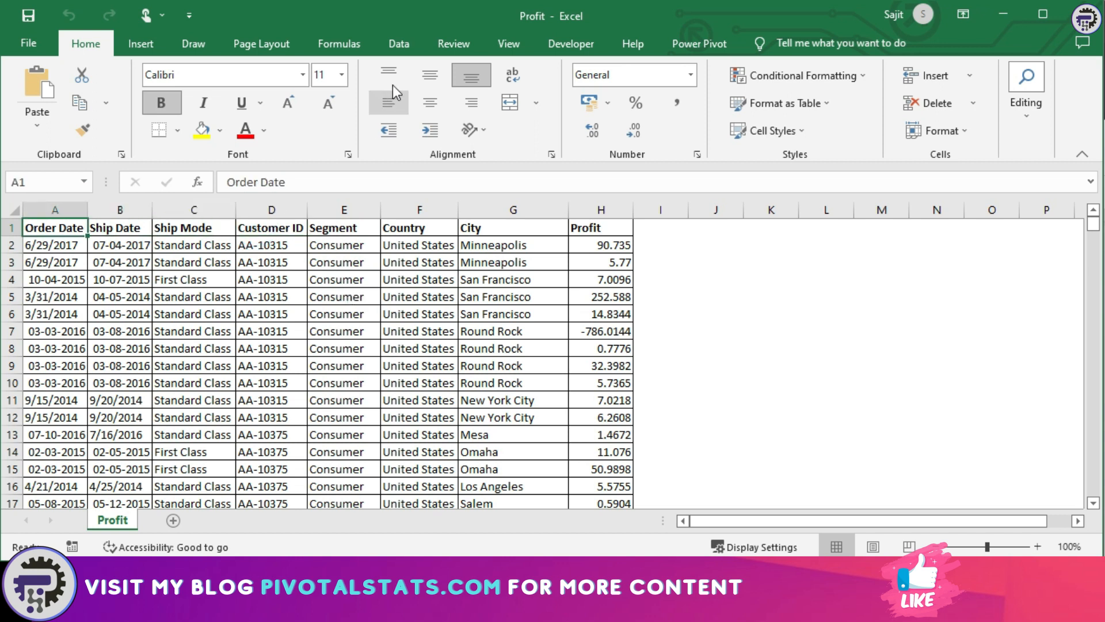
left_click(141, 42)
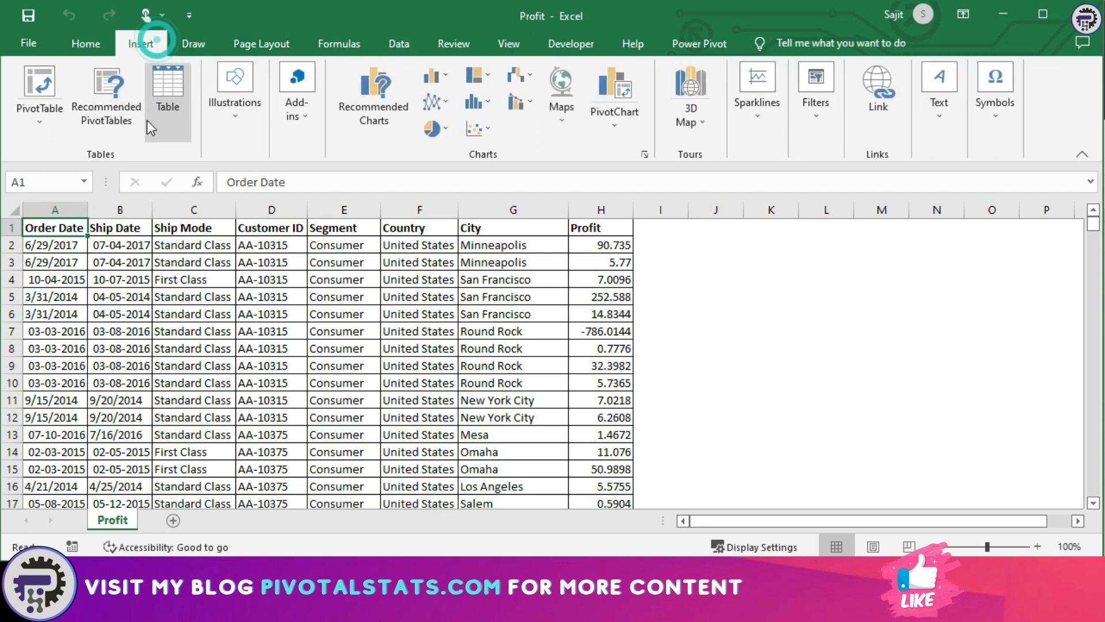
left_click(168, 84)
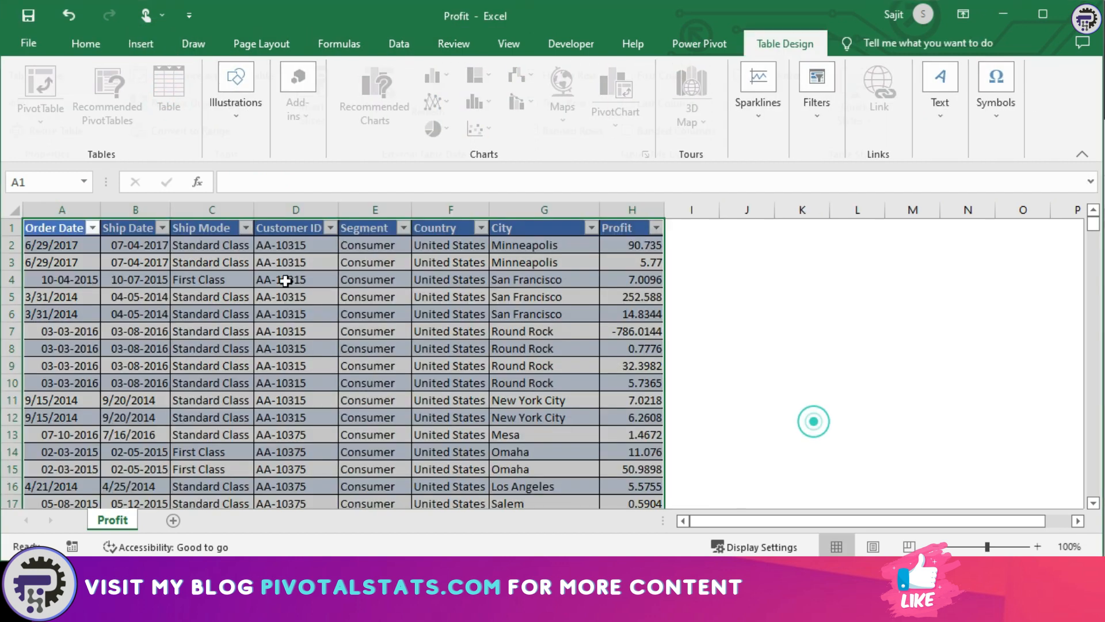
left_click(784, 43)
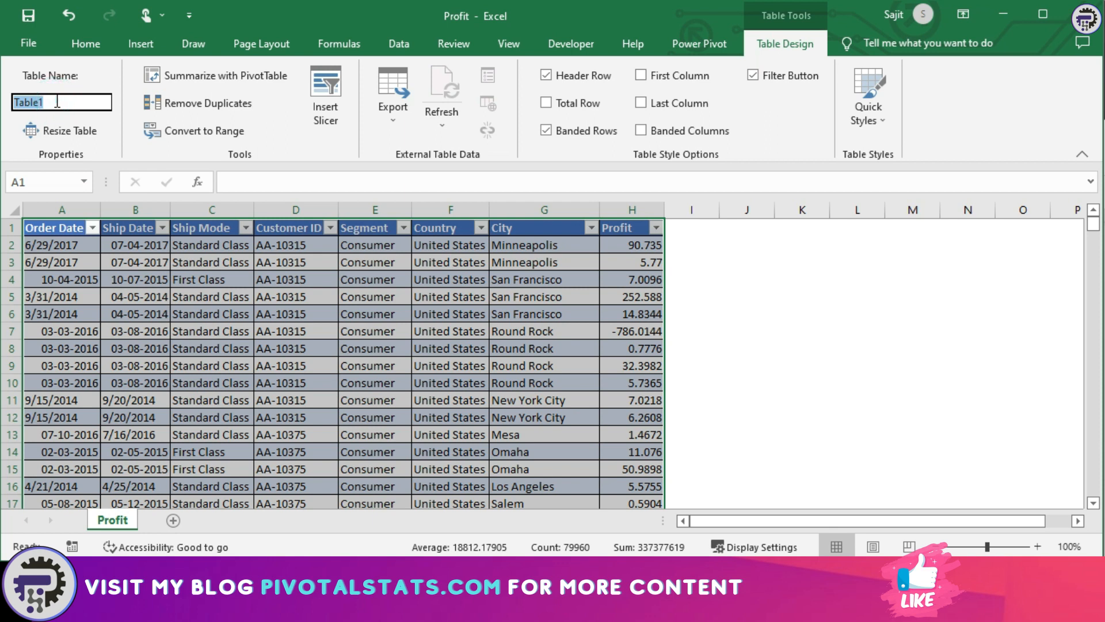
type("ProfitT")
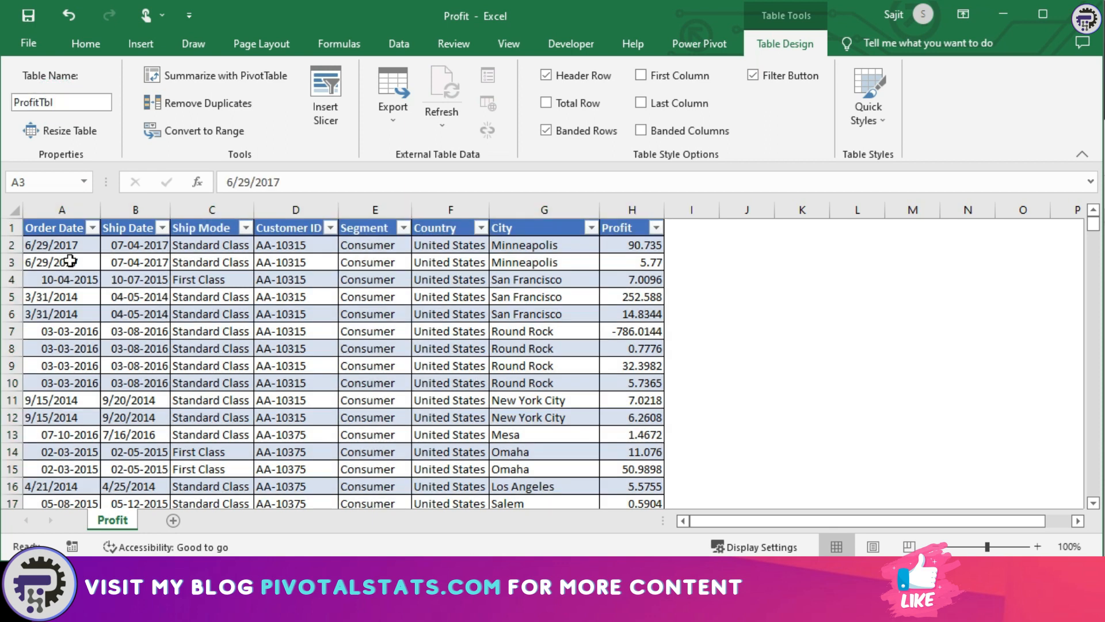
left_click(699, 43)
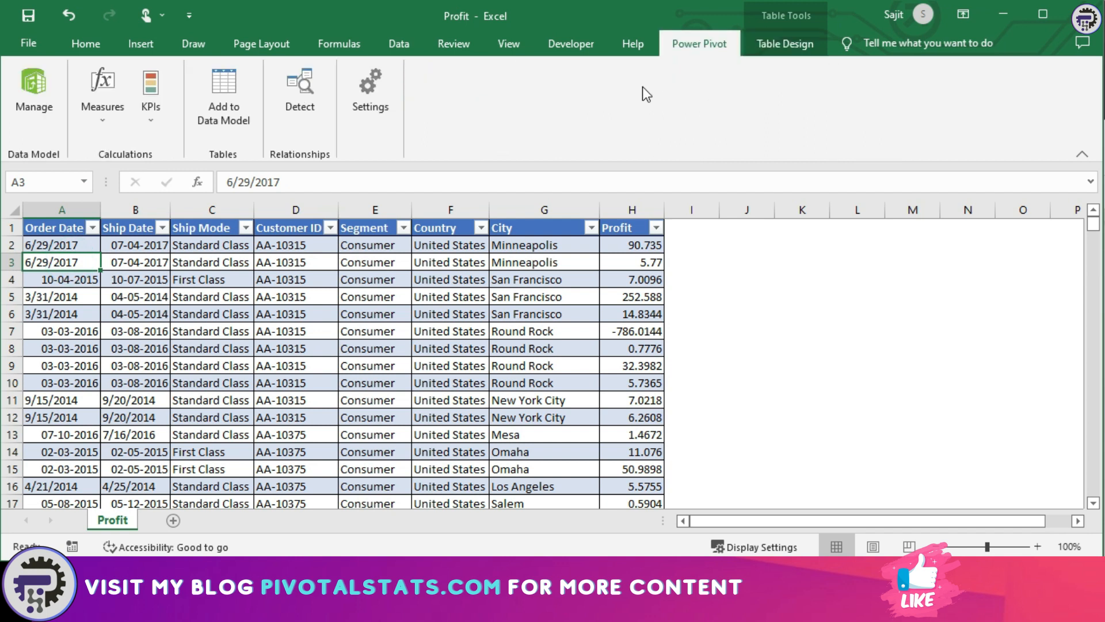
mouse_move(533, 161)
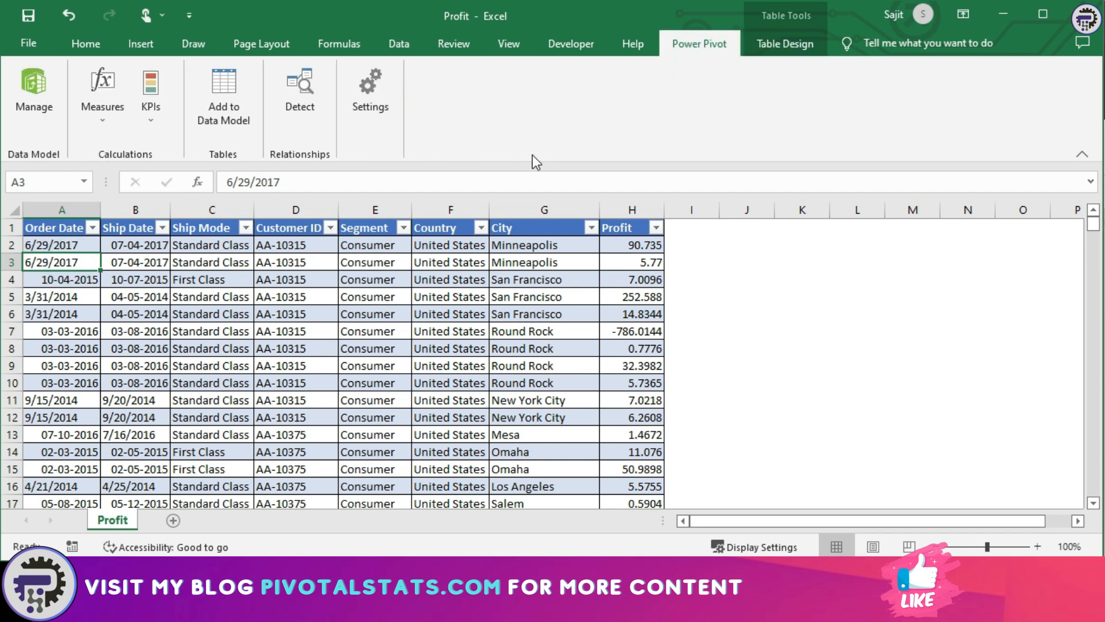
Add ProfitTbl to the Power Pivot data model and begin a new column formula with =.
left_click(33, 92)
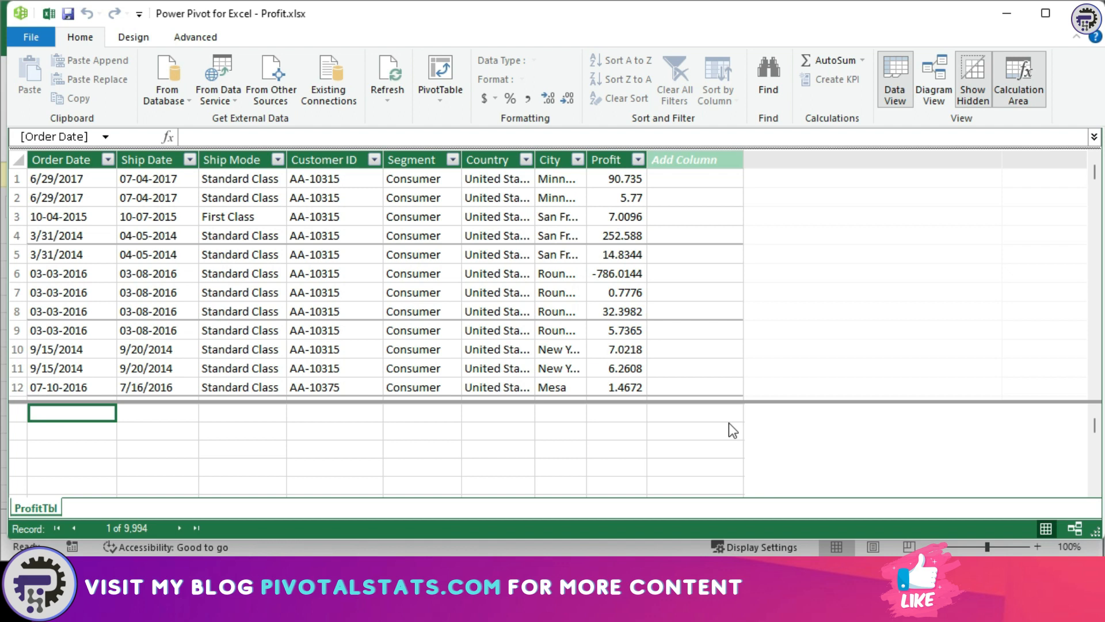
mouse_move(206, 435)
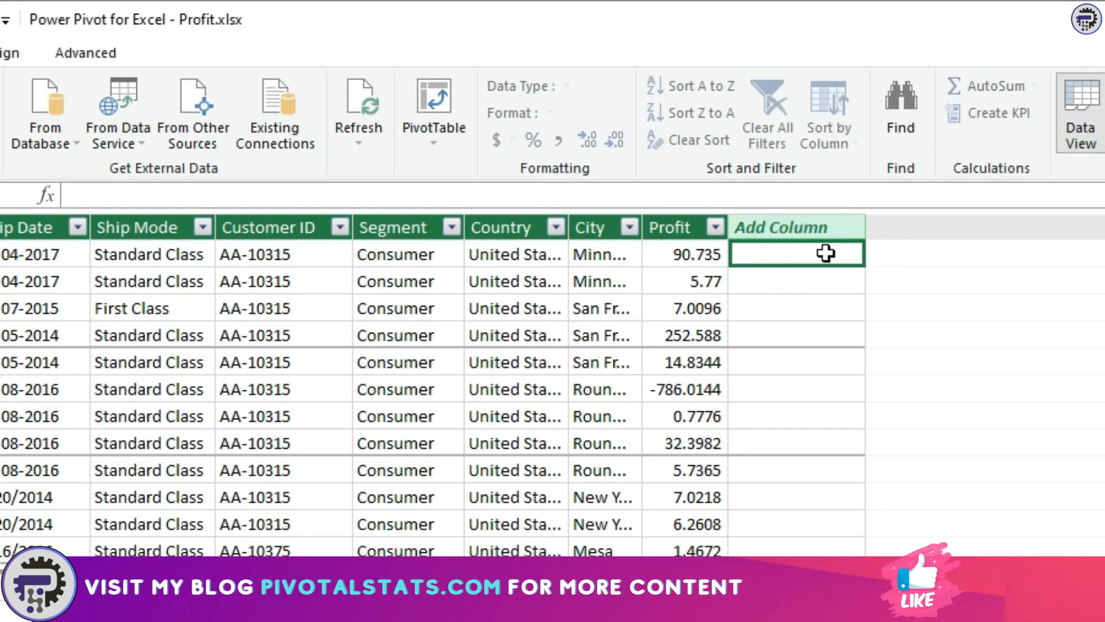
type("=")
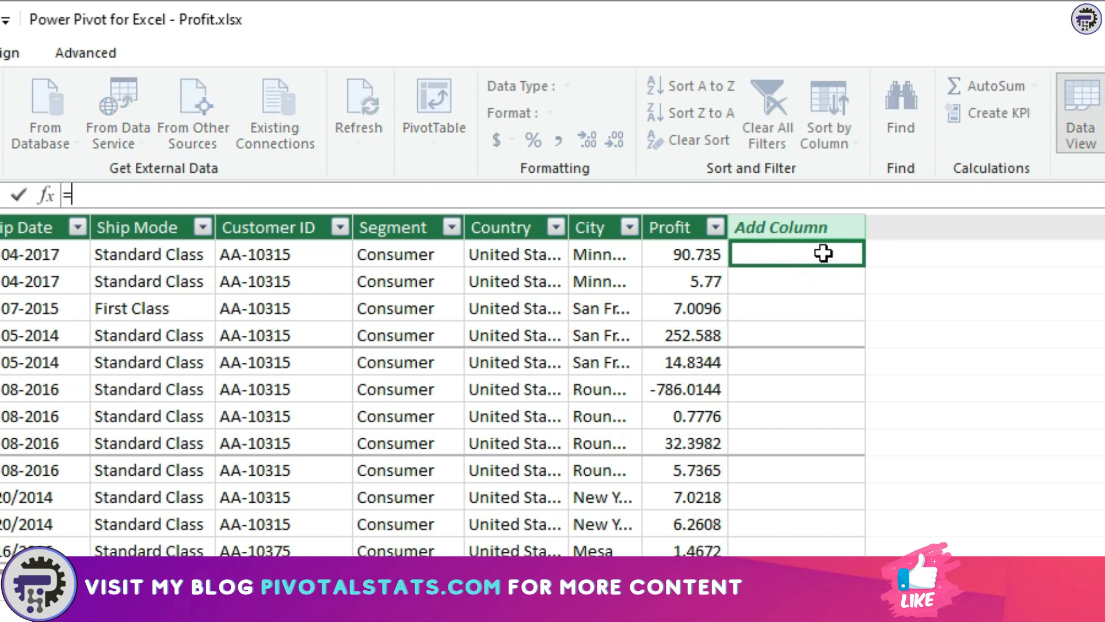
Enter =CALCULATE(COUNTA(ProfitTbl[City]),ALLEXCEPT(ProfitTbl,ProfitTbl[City])) as a calculated column.
type("cal")
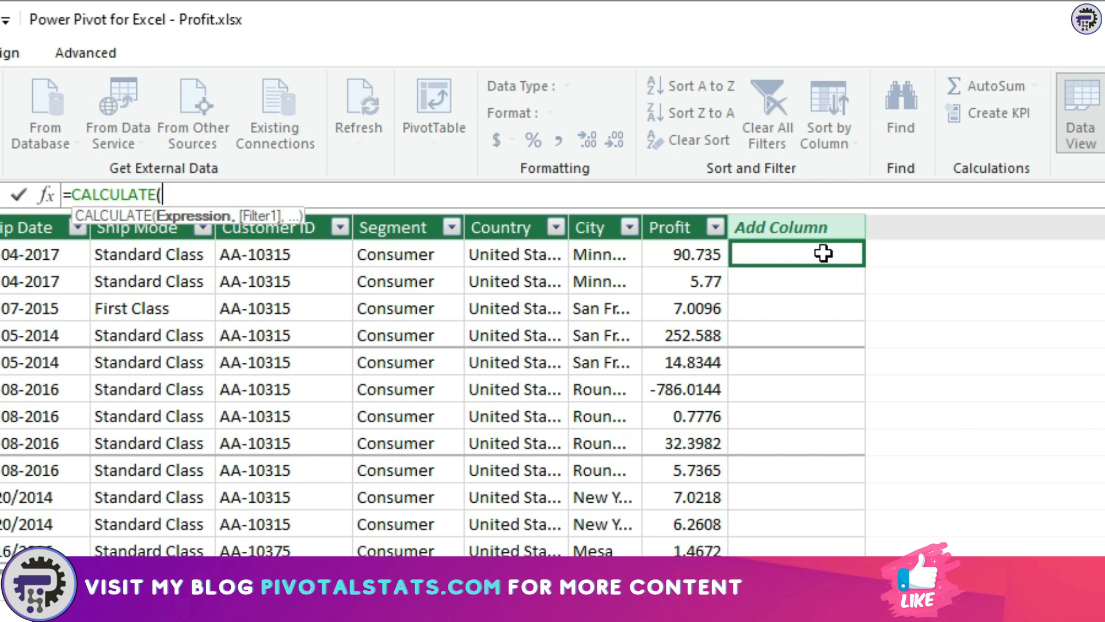
type("count")
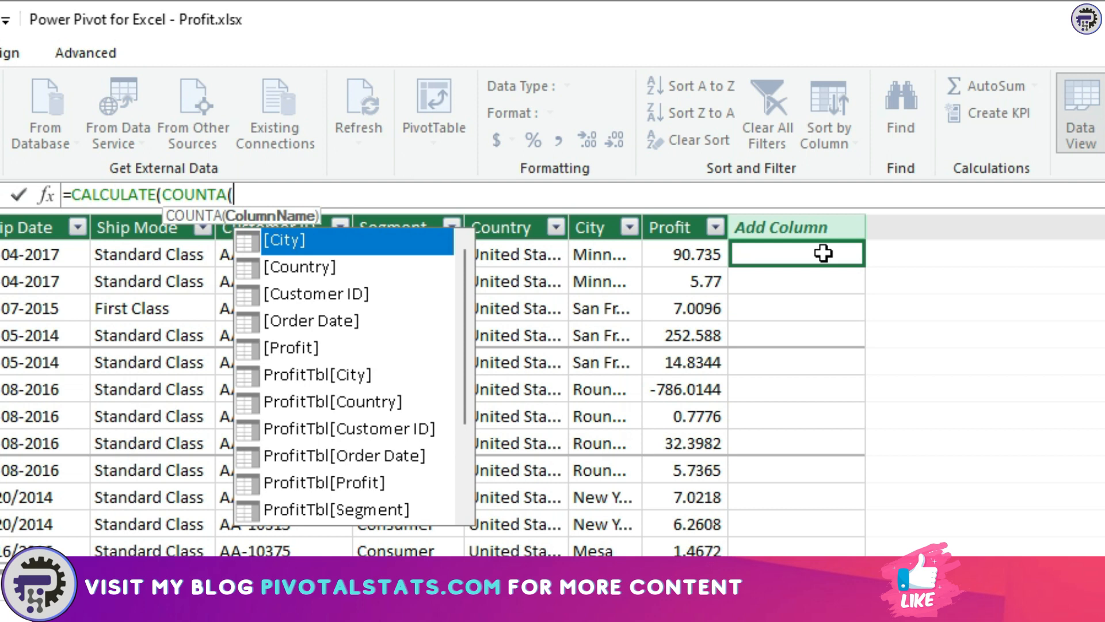
type("ci")
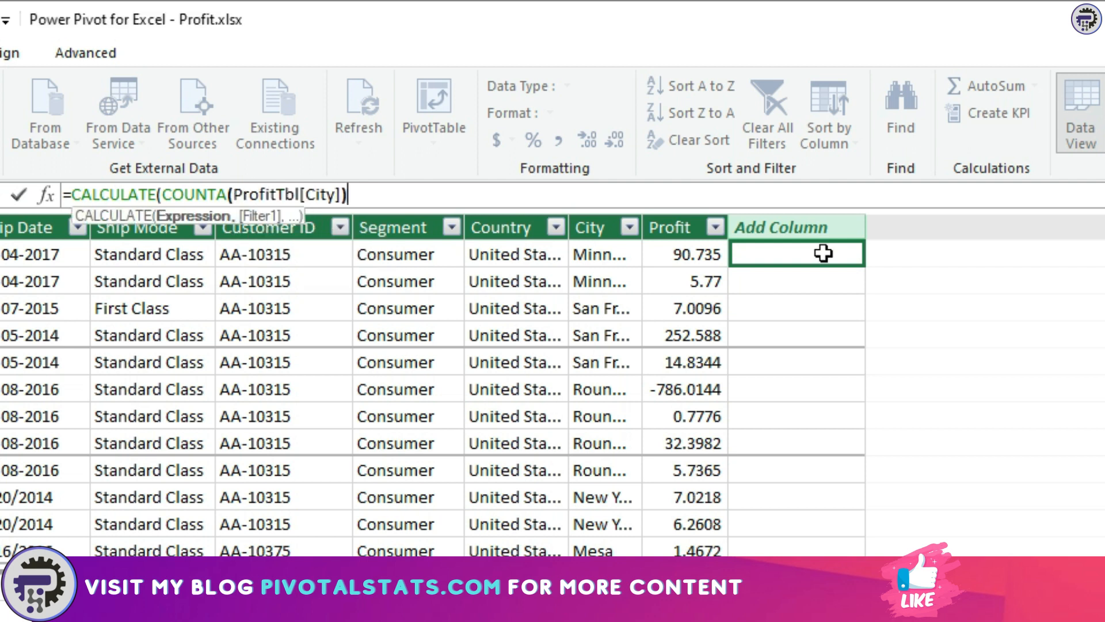
type(",")
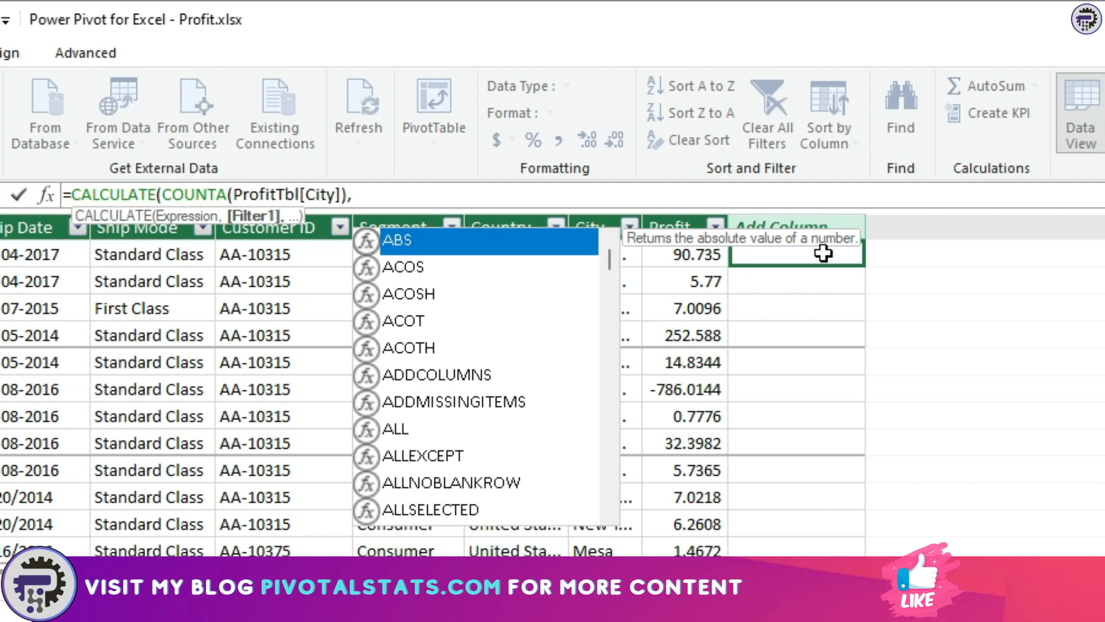
type("all")
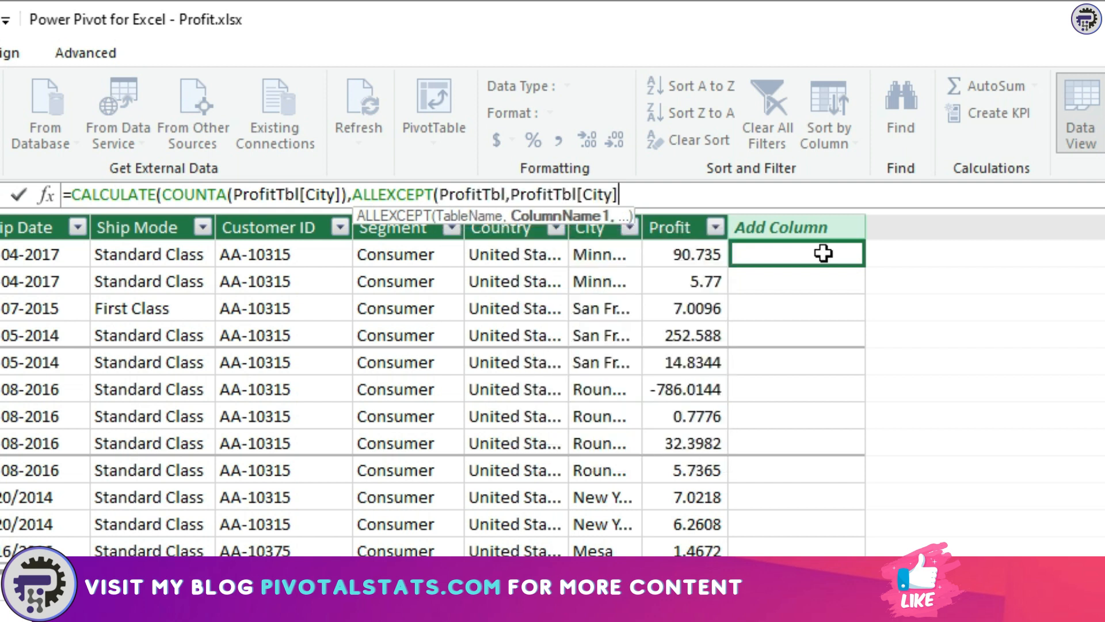
type(")")
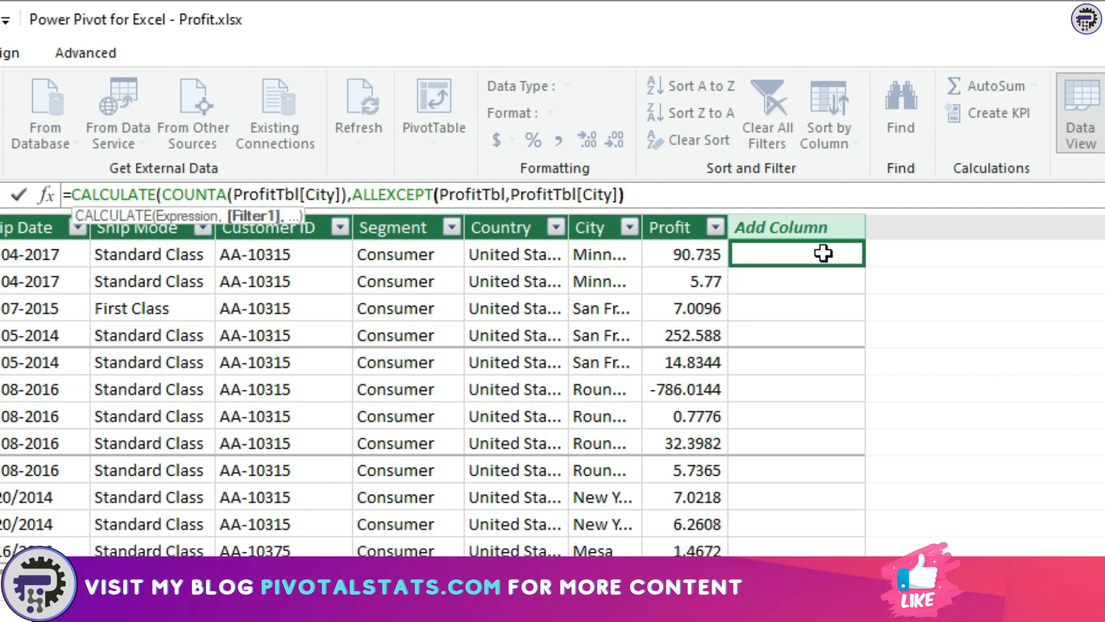
key("Return")
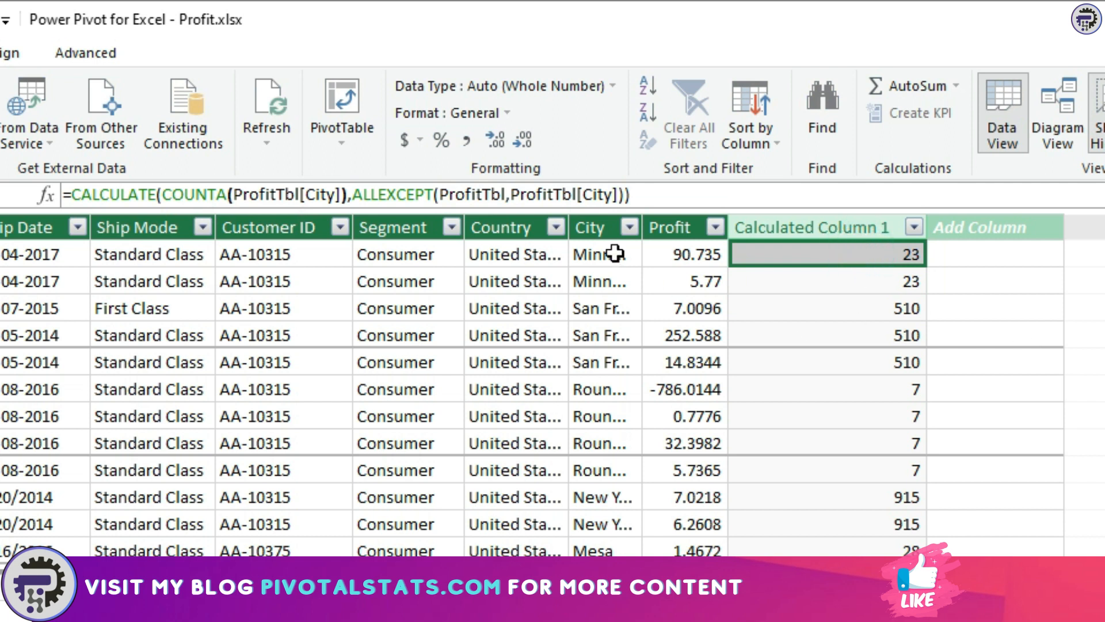
mouse_move(839, 265)
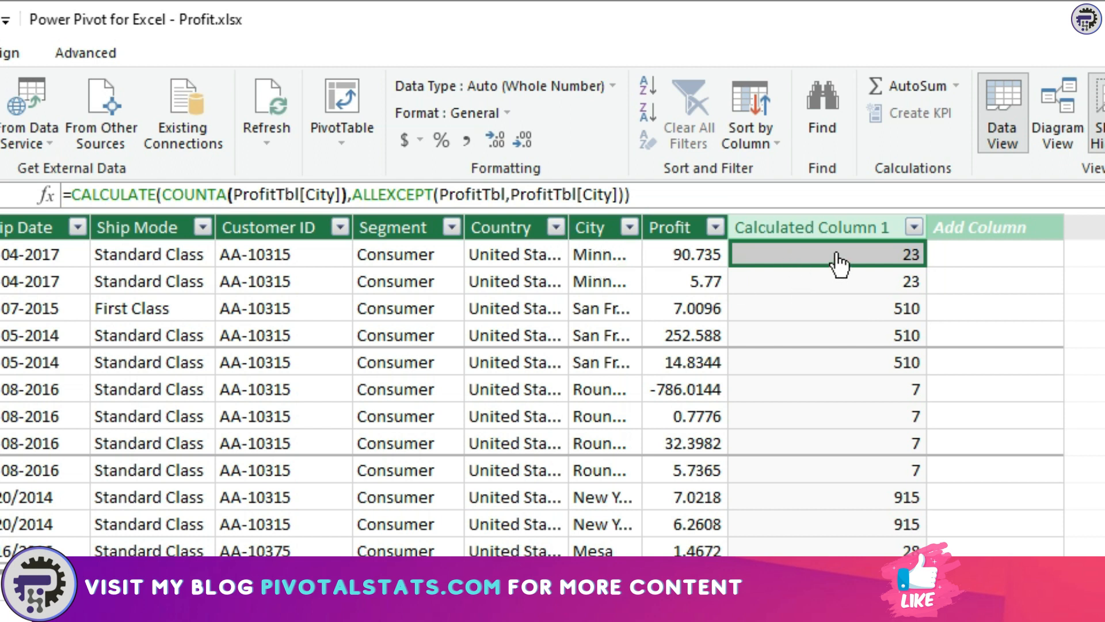
mouse_move(915, 265)
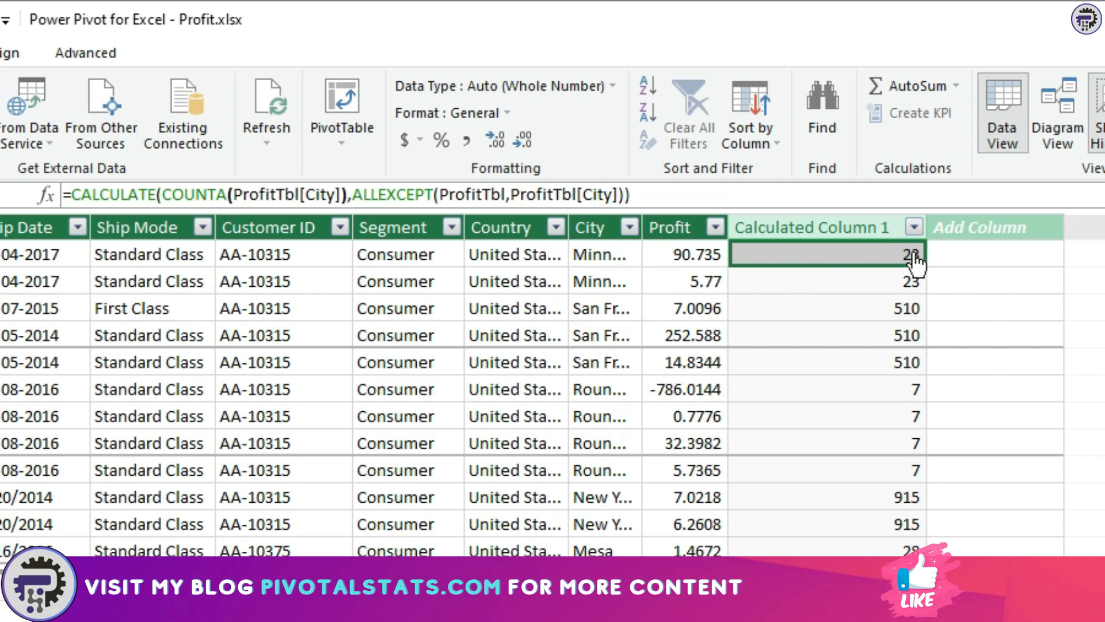
mouse_move(599, 257)
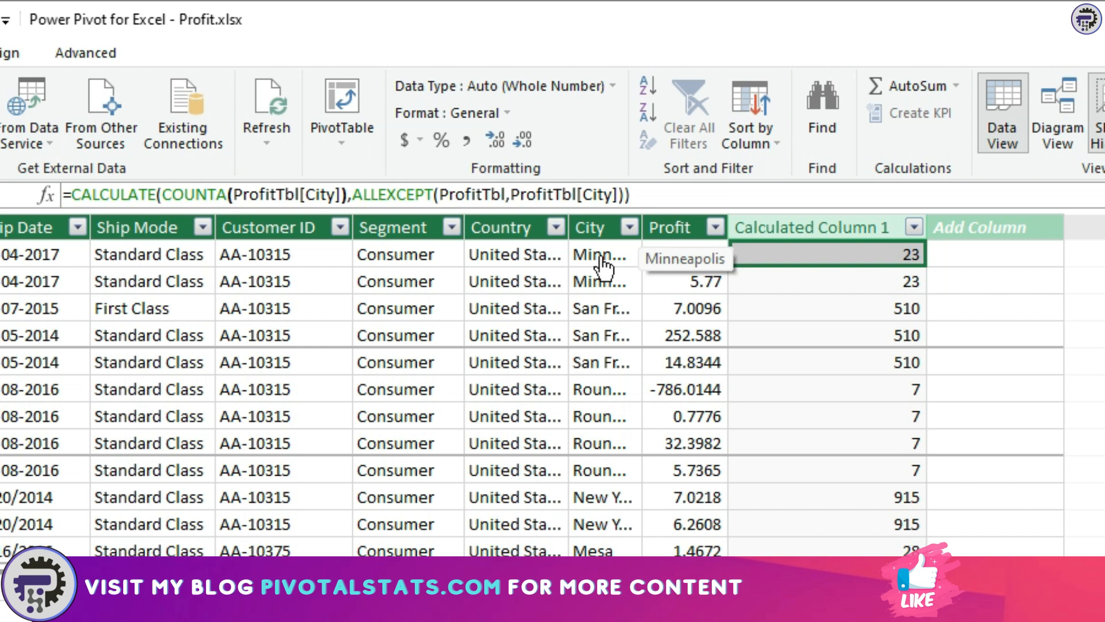
Check the first row's city name and its per-city count formula result.
left_click(603, 254)
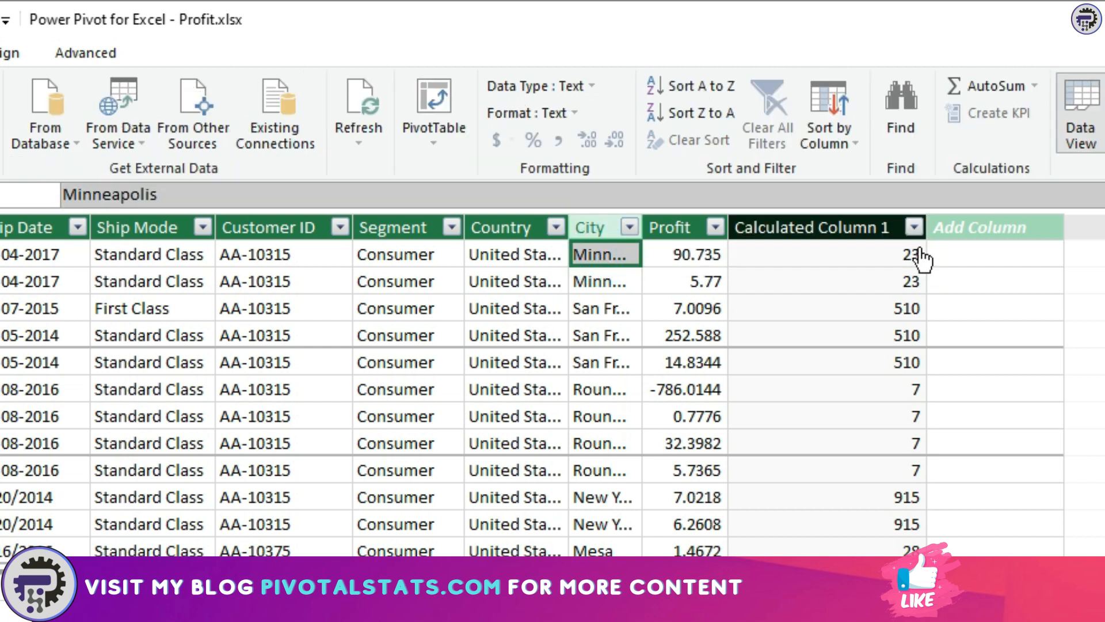
left_click(828, 253)
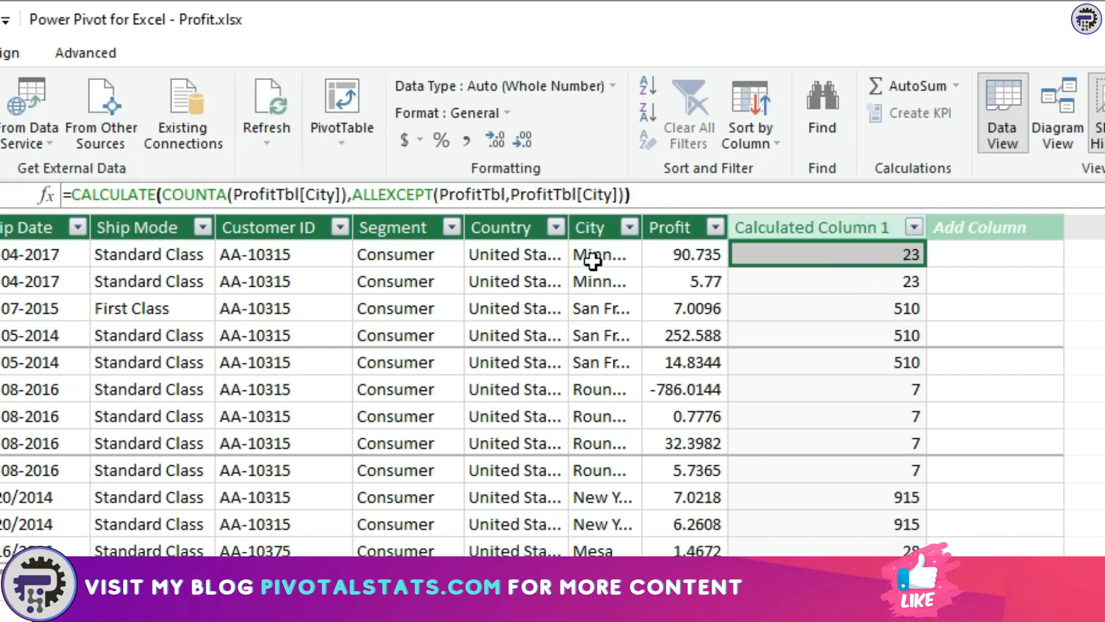
mouse_move(818, 257)
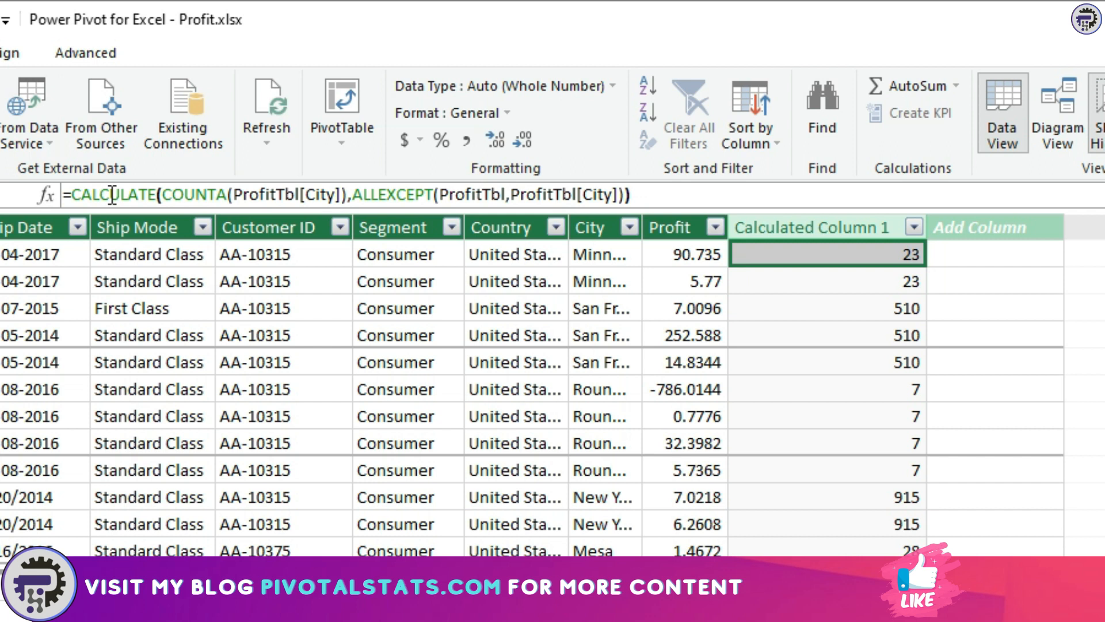
mouse_move(904, 324)
type("Cou")
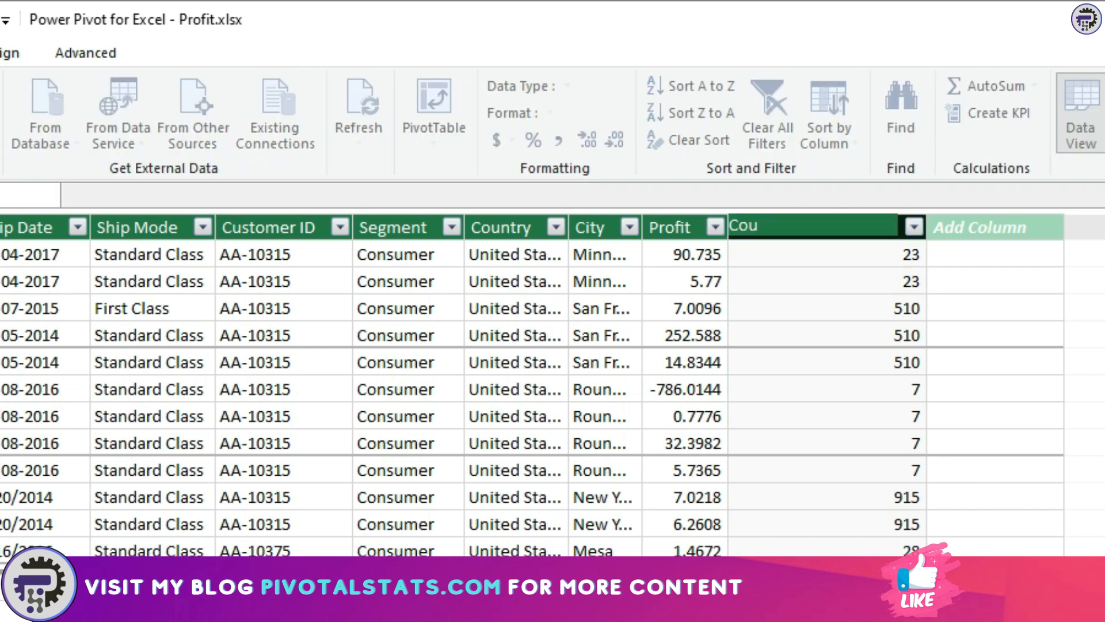
Name the count column CountIFCity and start a second calculated column with =.
type("ntIFCl")
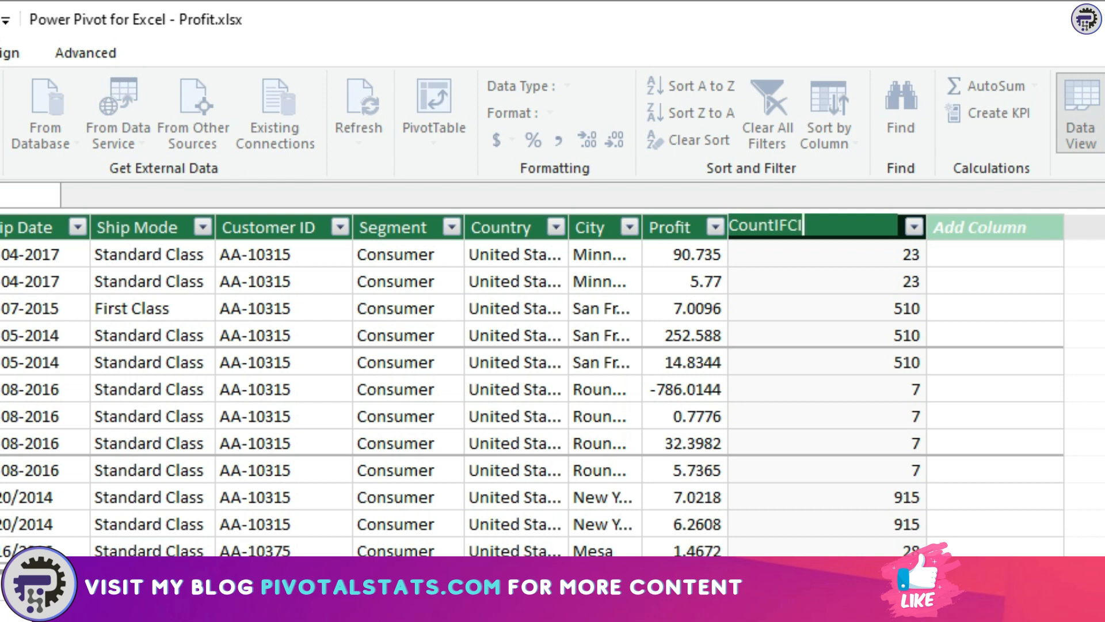
type("ty")
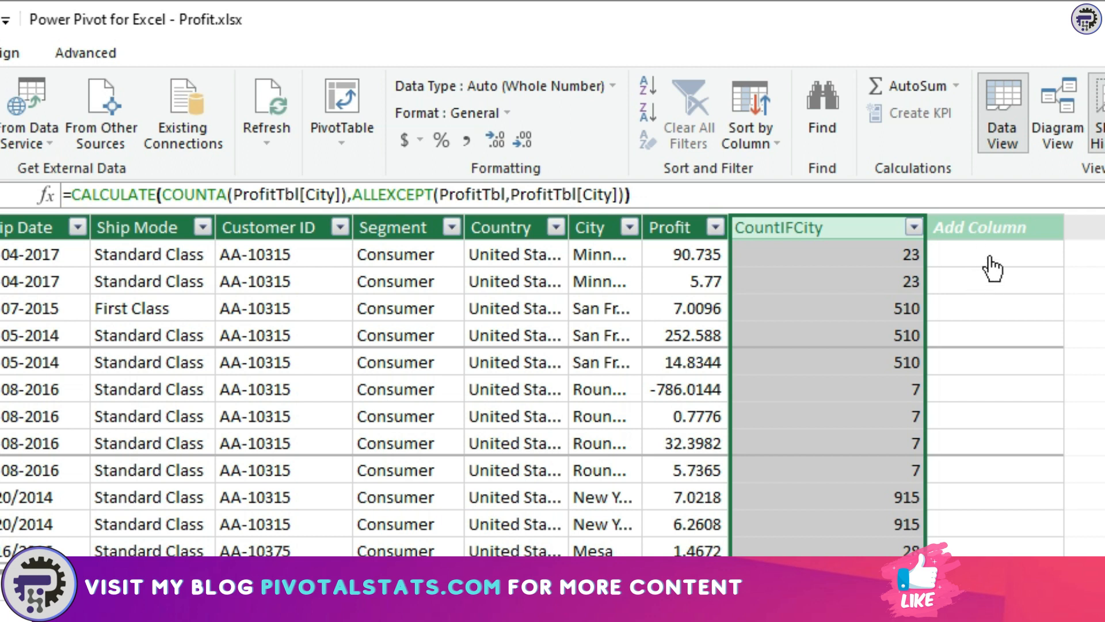
left_click(995, 254)
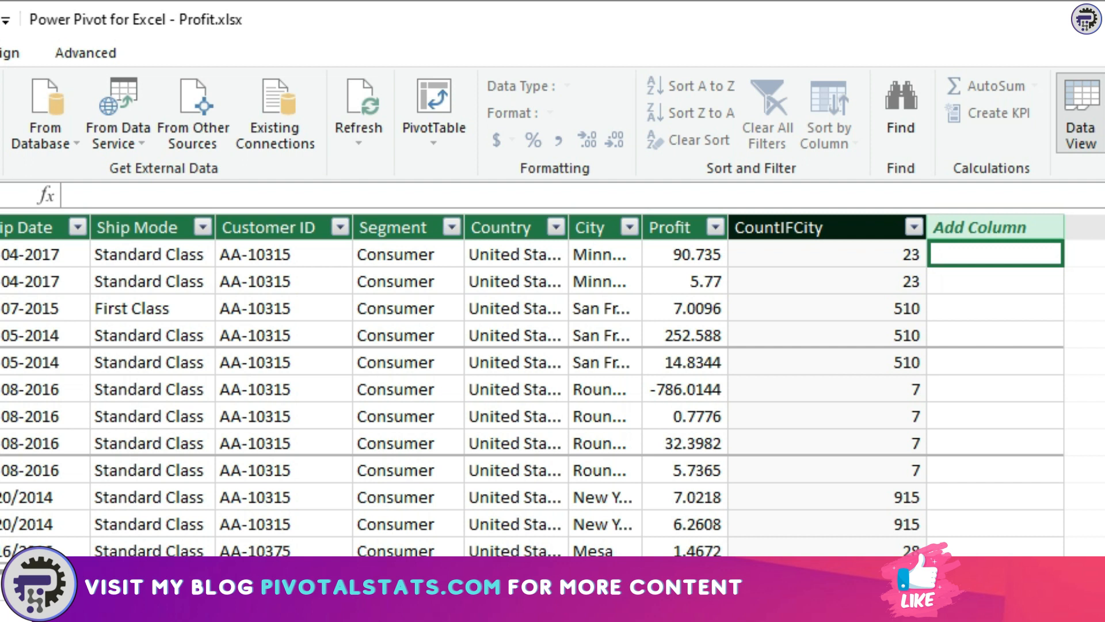
type("=")
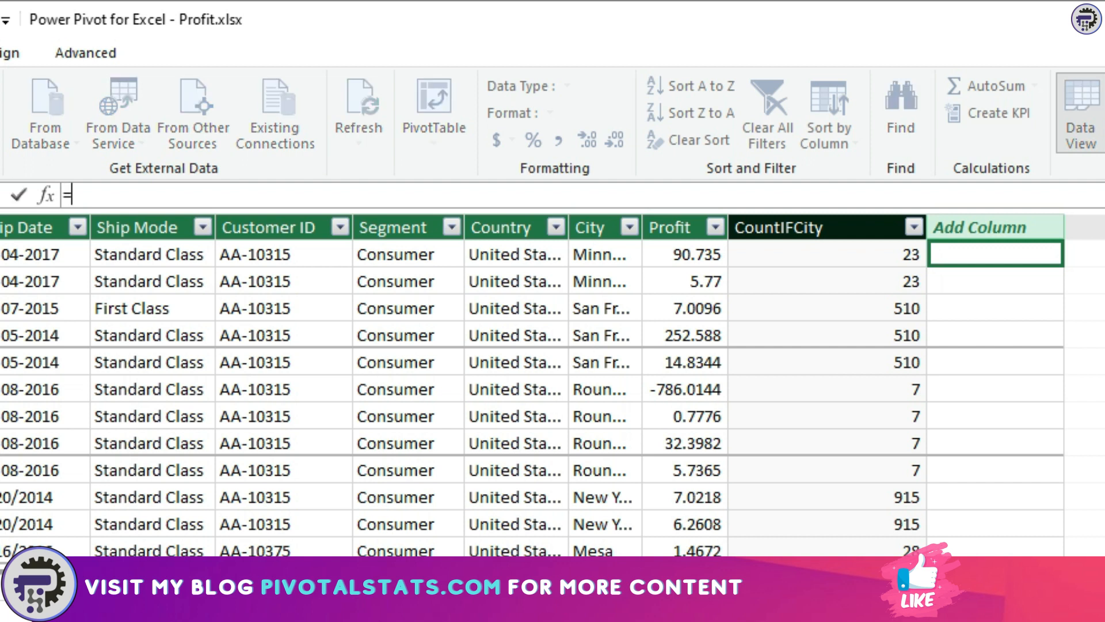
Enter =CALCULATE(SUM(ProfitTbl[Profit]),ALLEXCEPT(ProfitTbl,ProfitTbl[City])) to total profit per city.
type("=CALCULATE(")
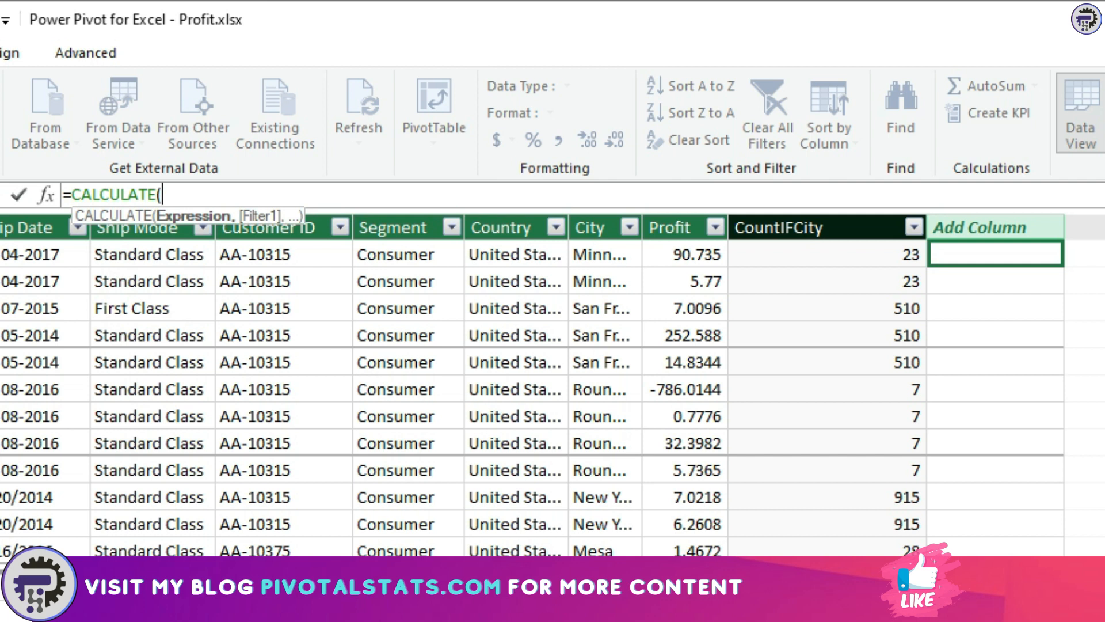
type("SUM(")
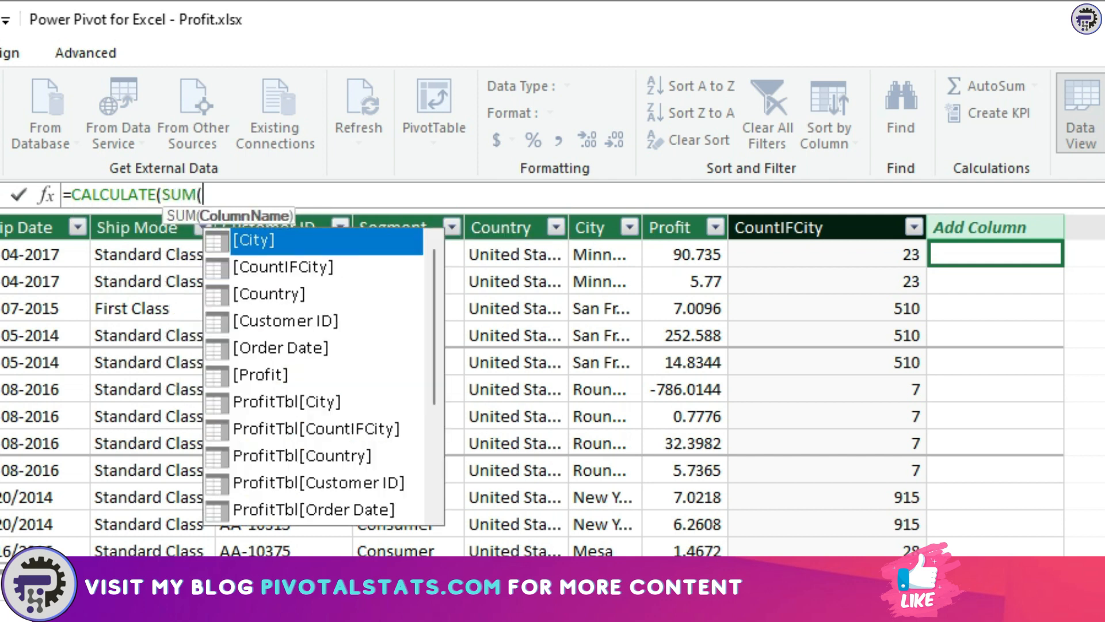
type("proif")
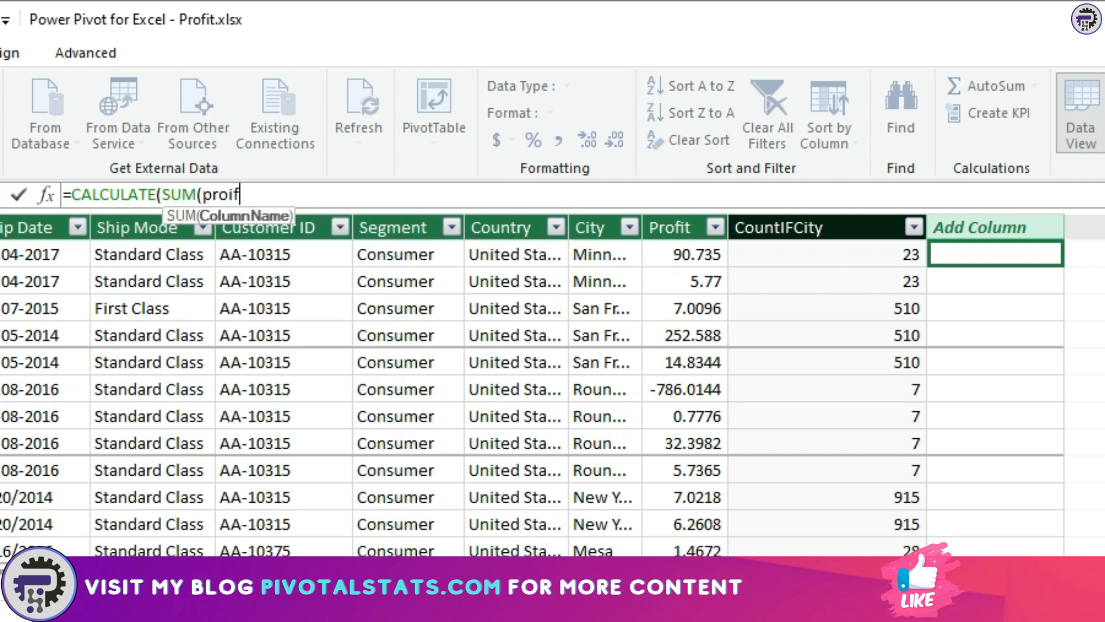
type("tTbl[Profit")
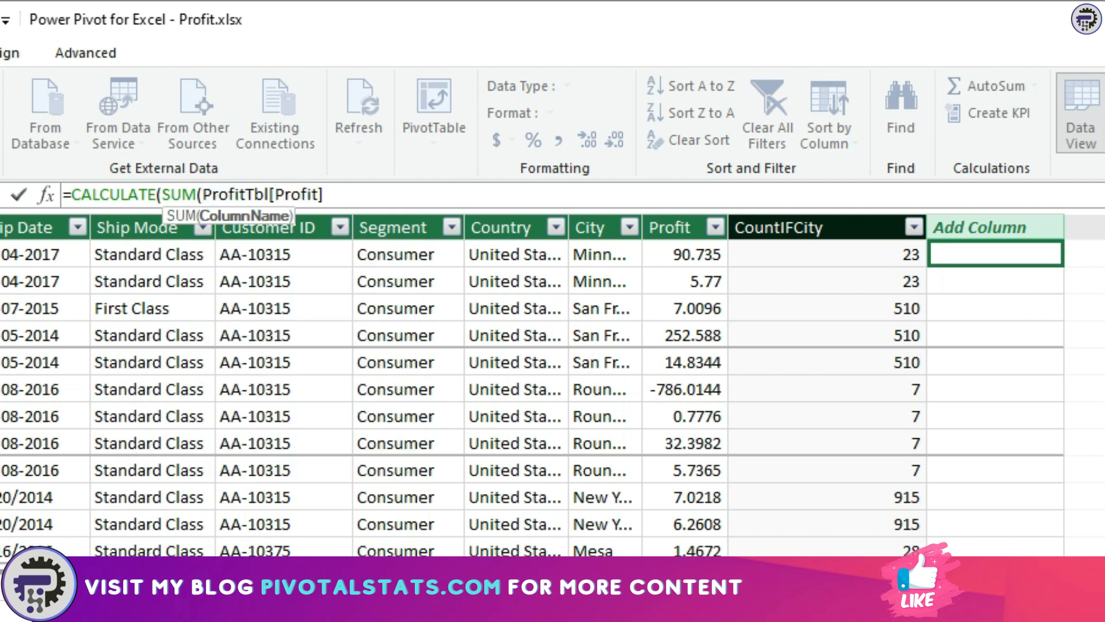
type(",all")
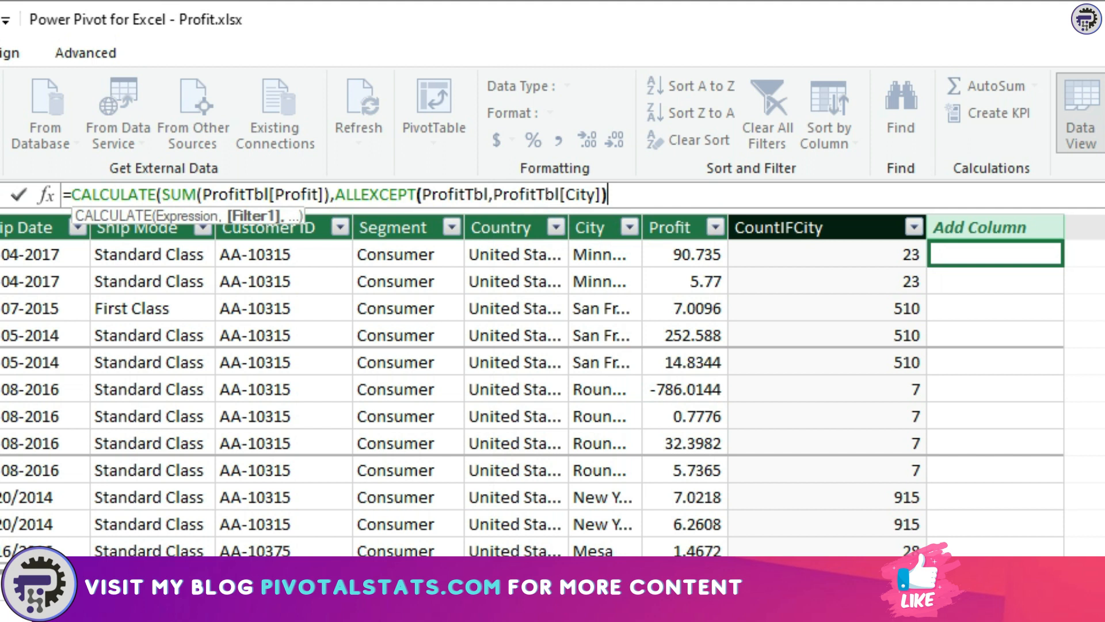
mouse_move(648, 310)
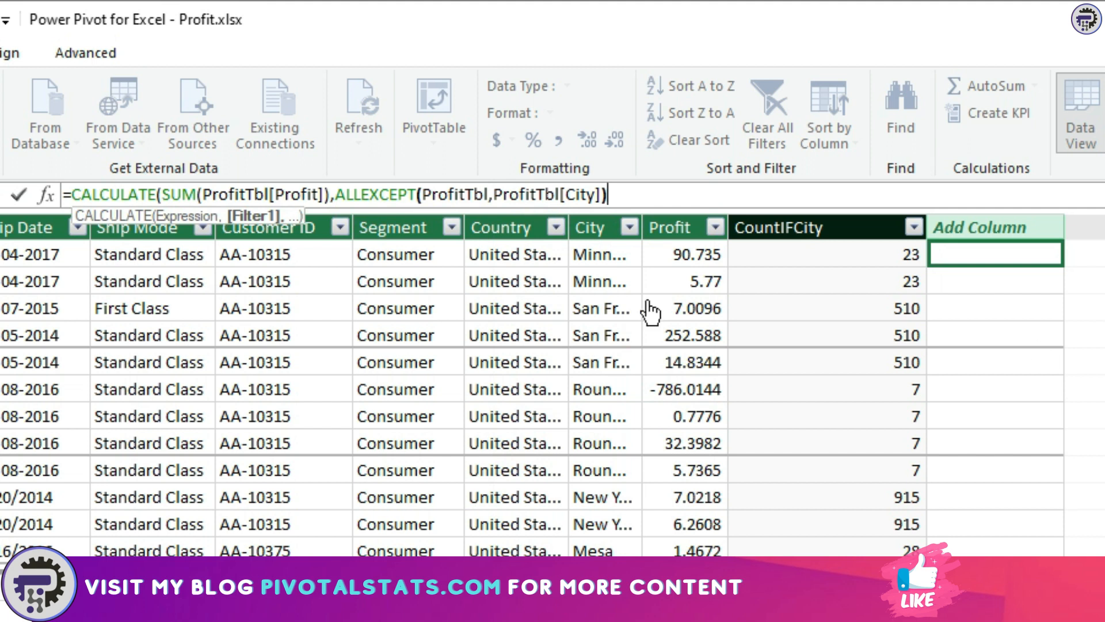
mouse_move(991, 353)
type(")")
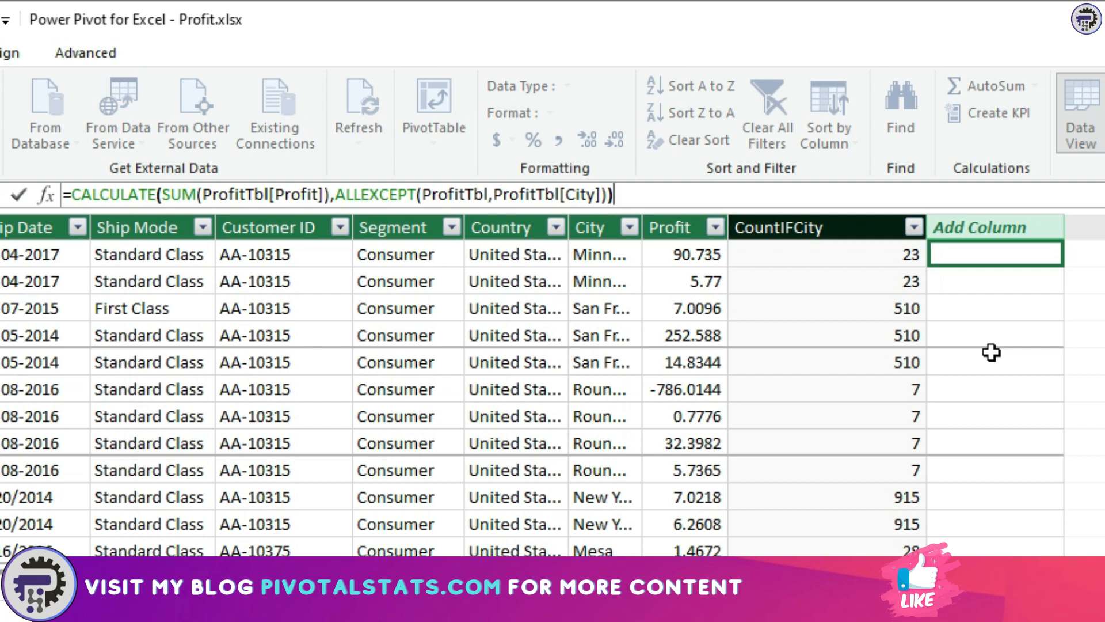
key("Return")
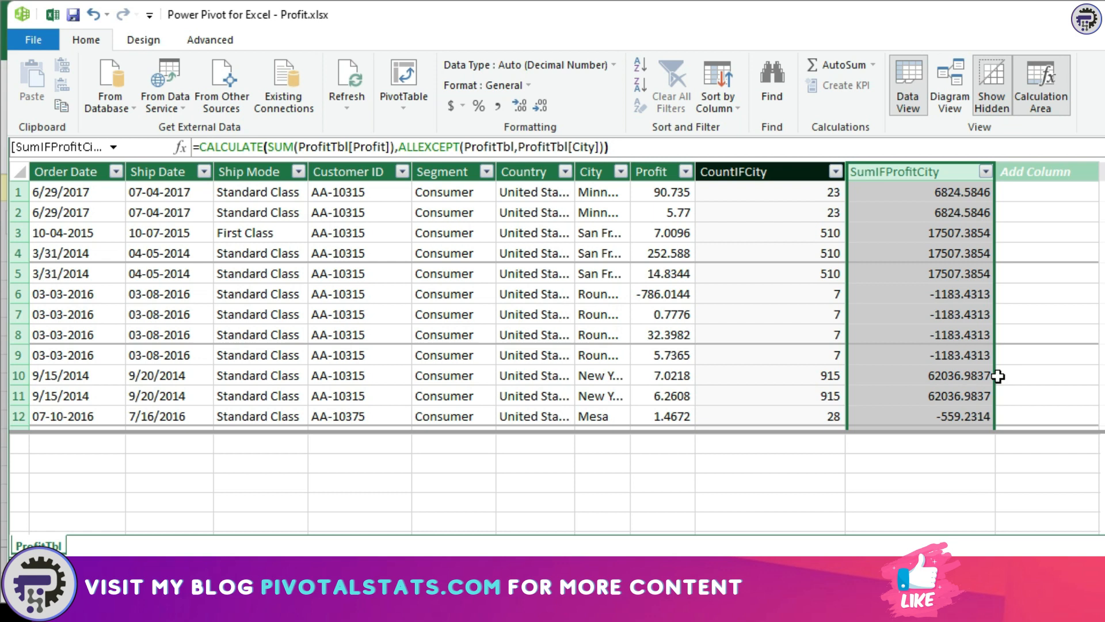
mouse_move(1023, 361)
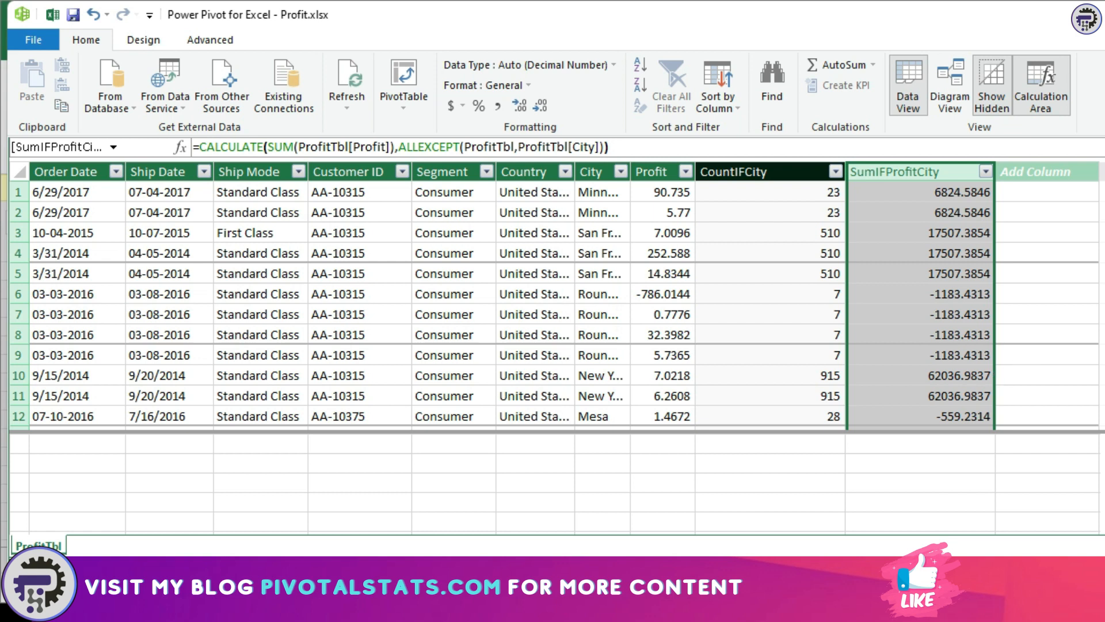
left_click(953, 191)
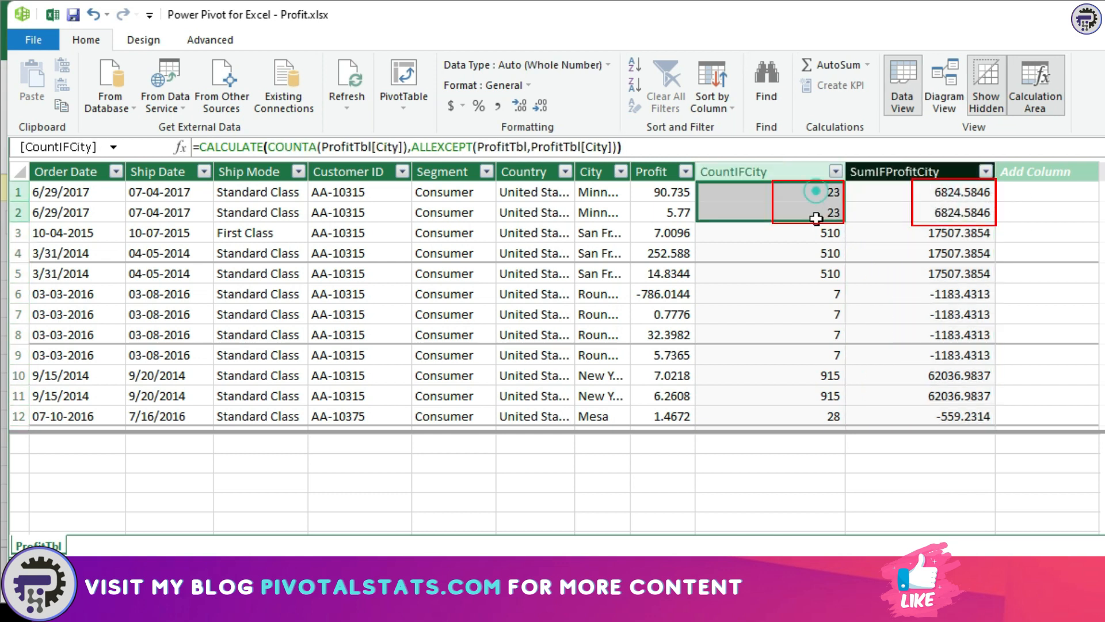
left_click(917, 463)
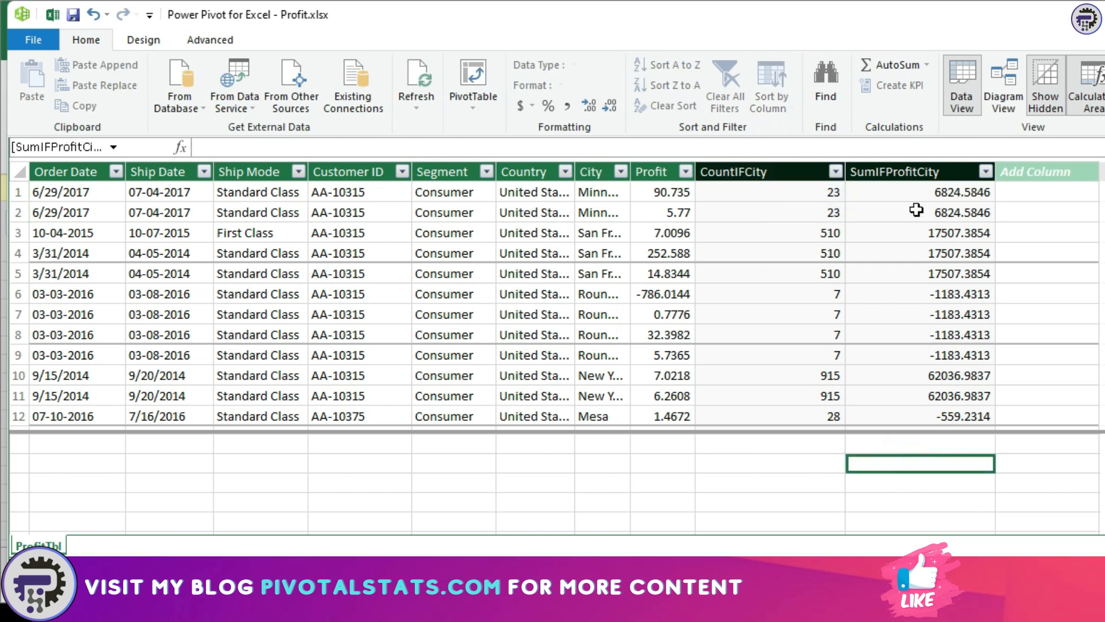
mouse_move(648, 455)
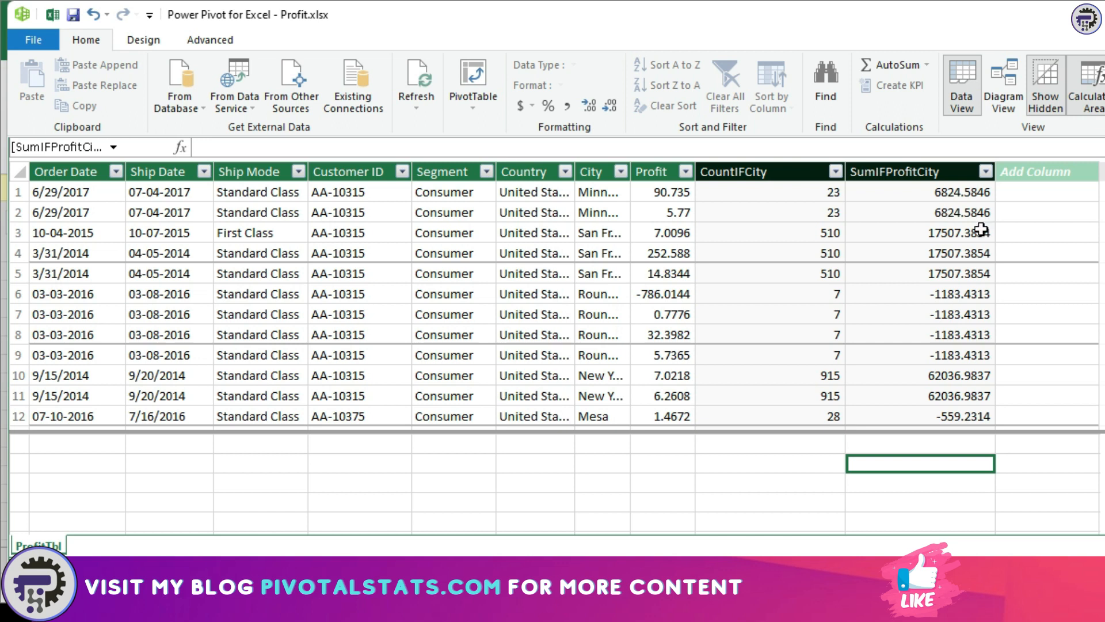
mouse_move(763, 433)
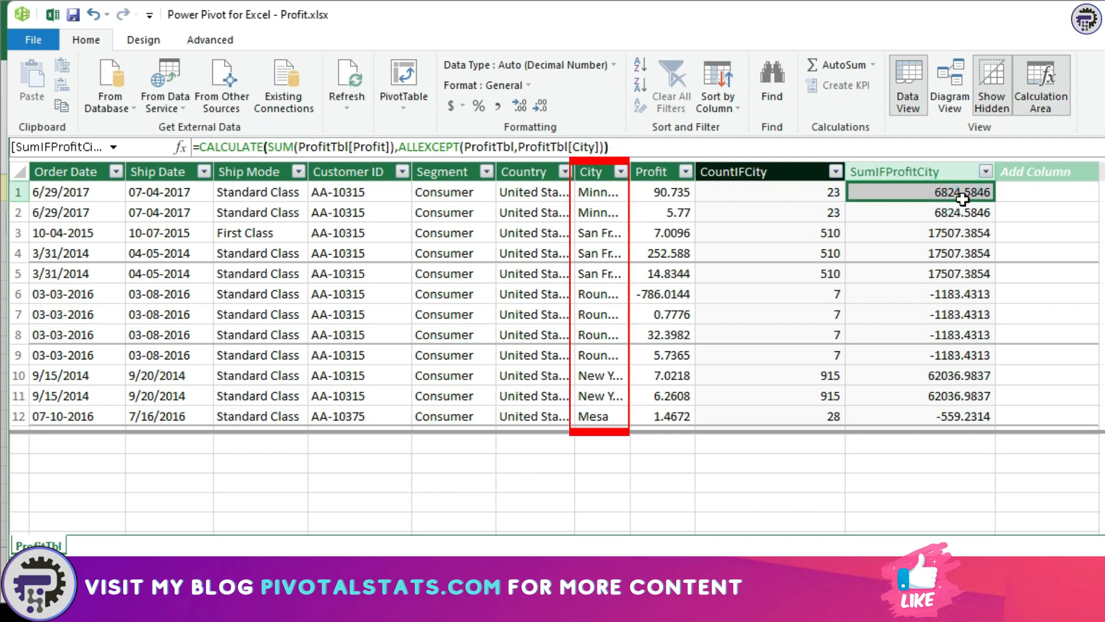
mouse_move(596, 192)
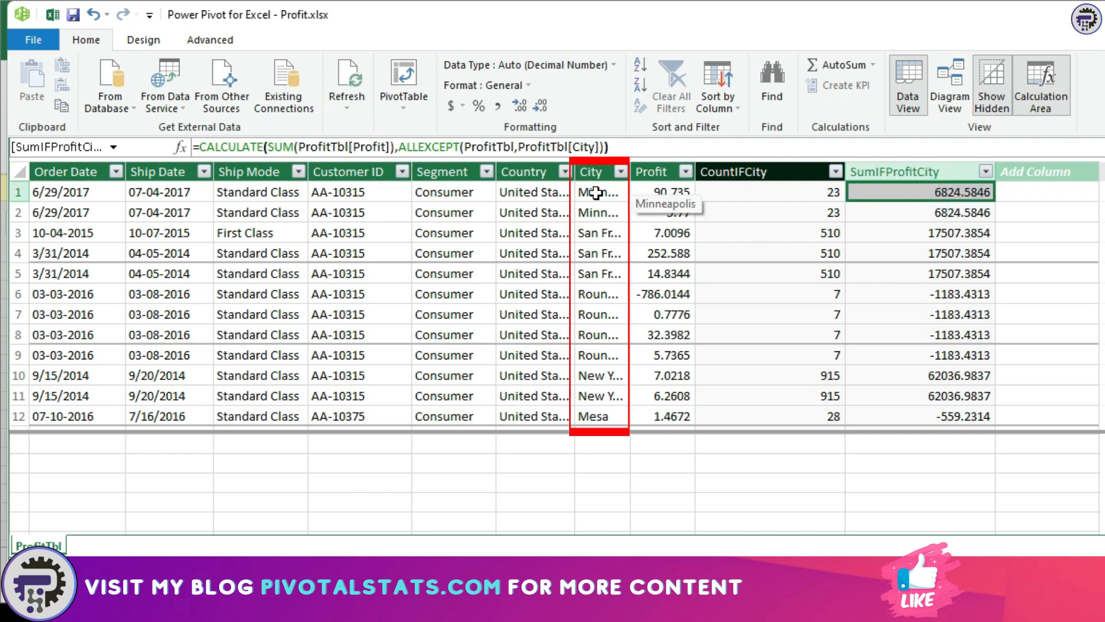
left_click(597, 191)
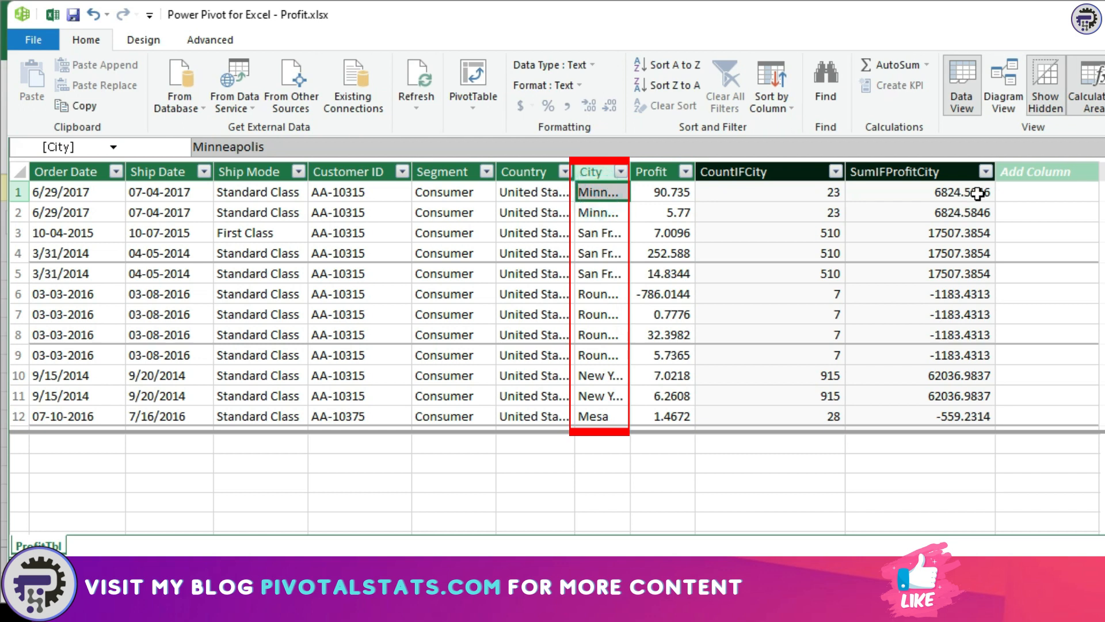
left_click(917, 192)
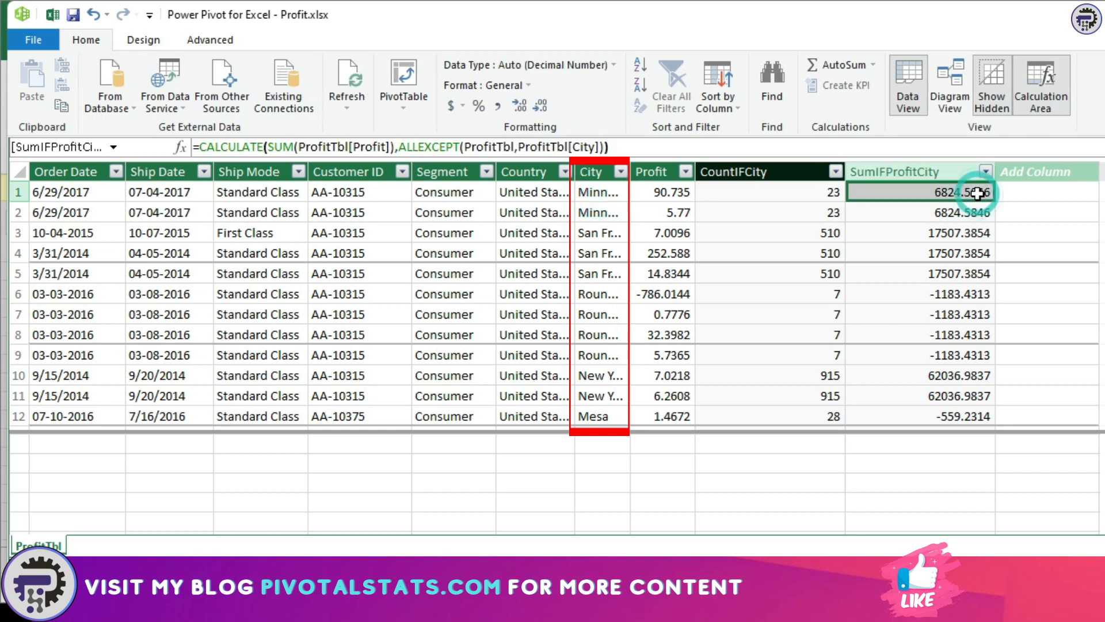